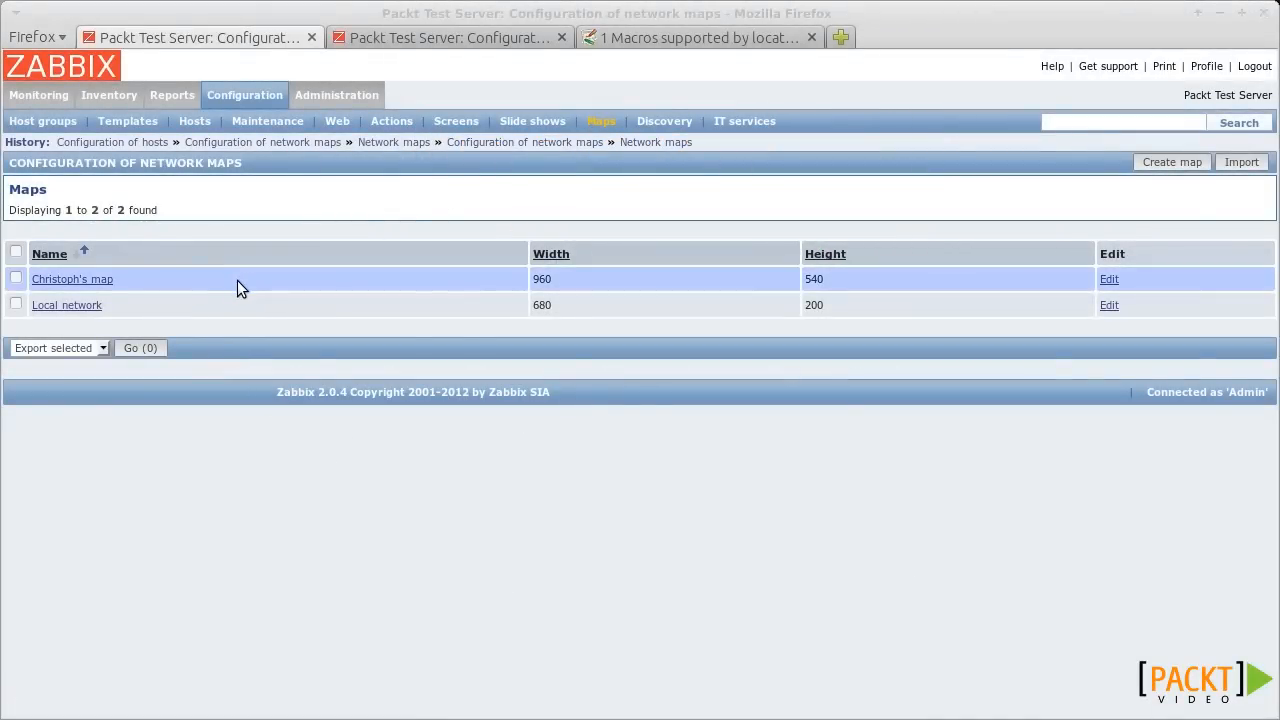
- Open Christoph's map, with Internet, fry, Zabbix server, Switch, aldi and cam, in the map editor
click(72, 279)
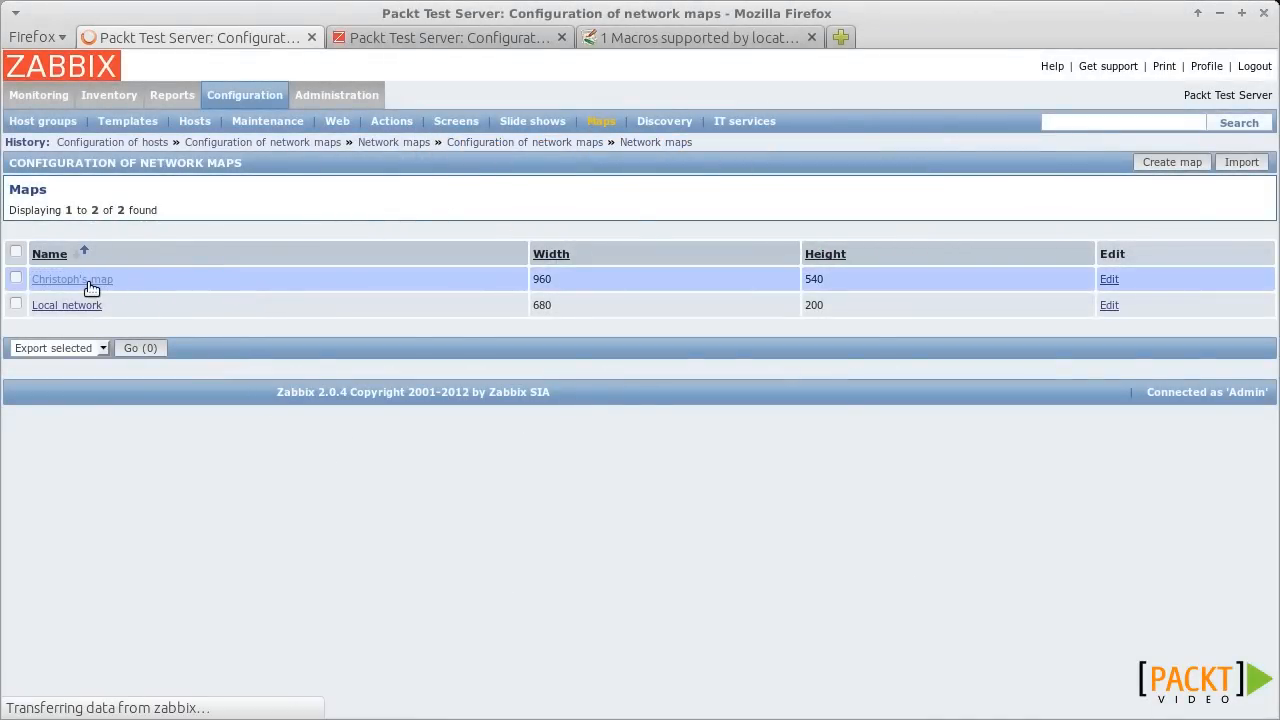
click(72, 279)
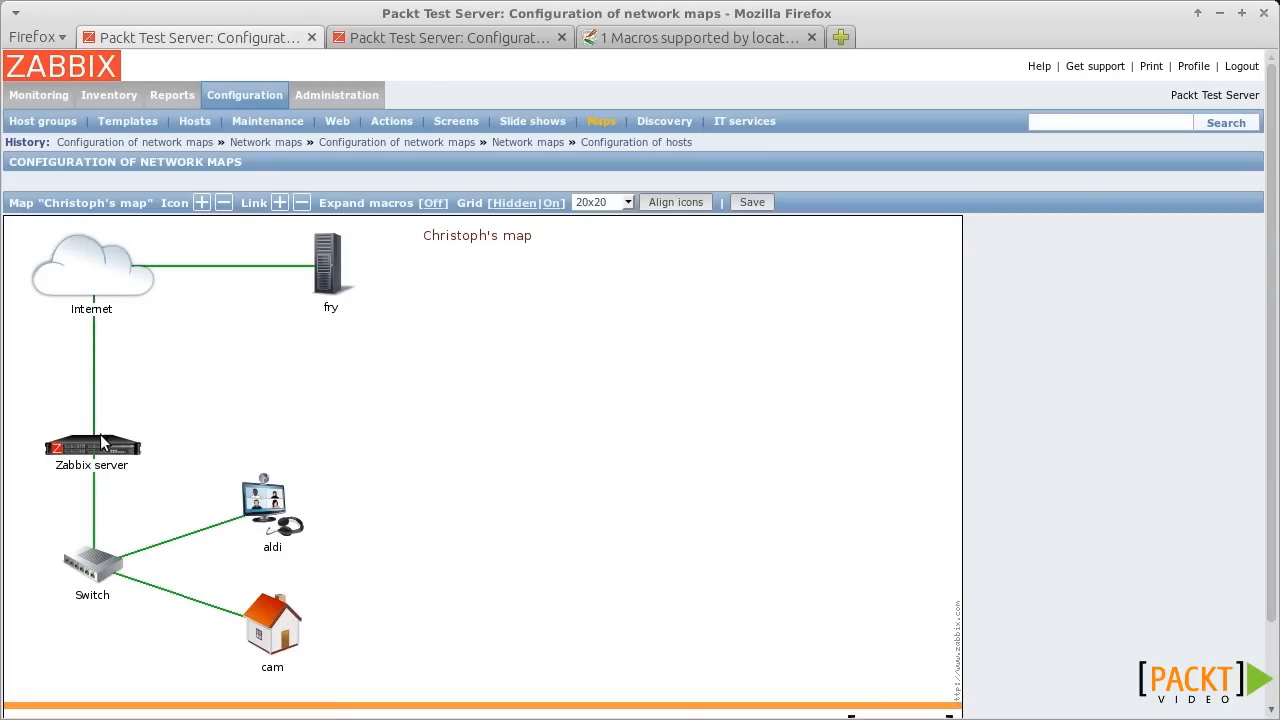
mouse_move(95, 570)
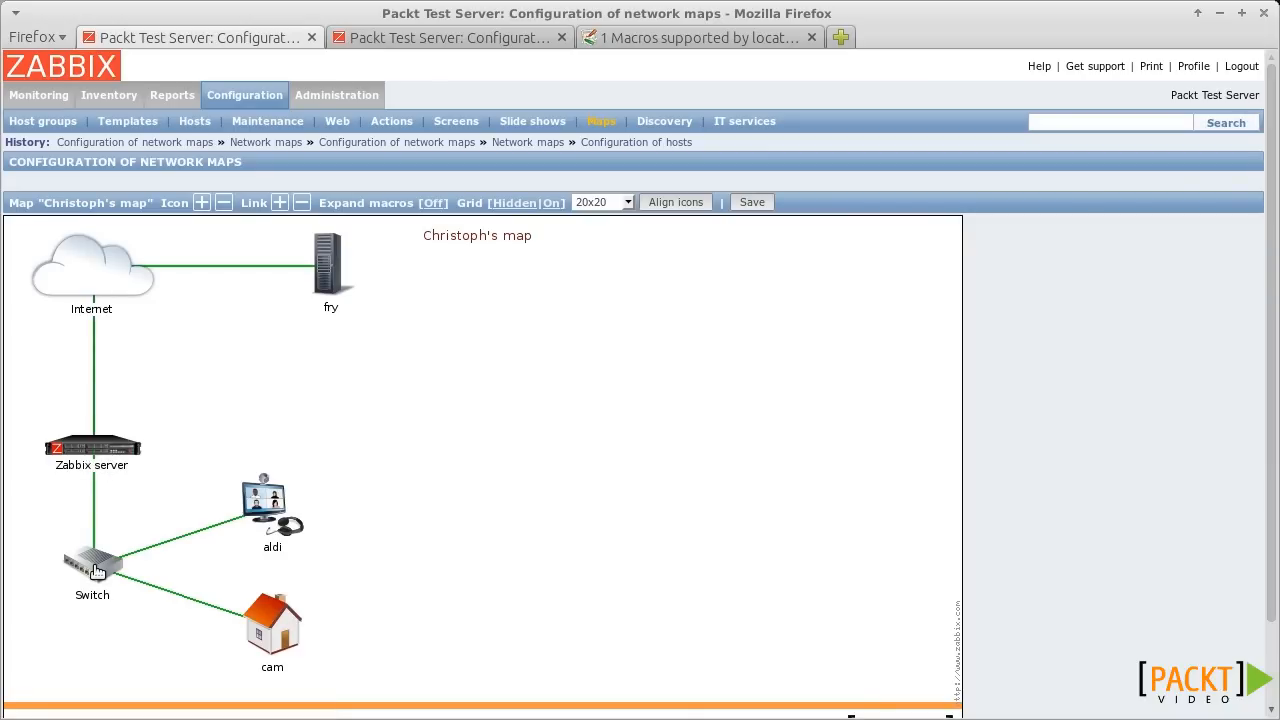
mouse_move(280, 595)
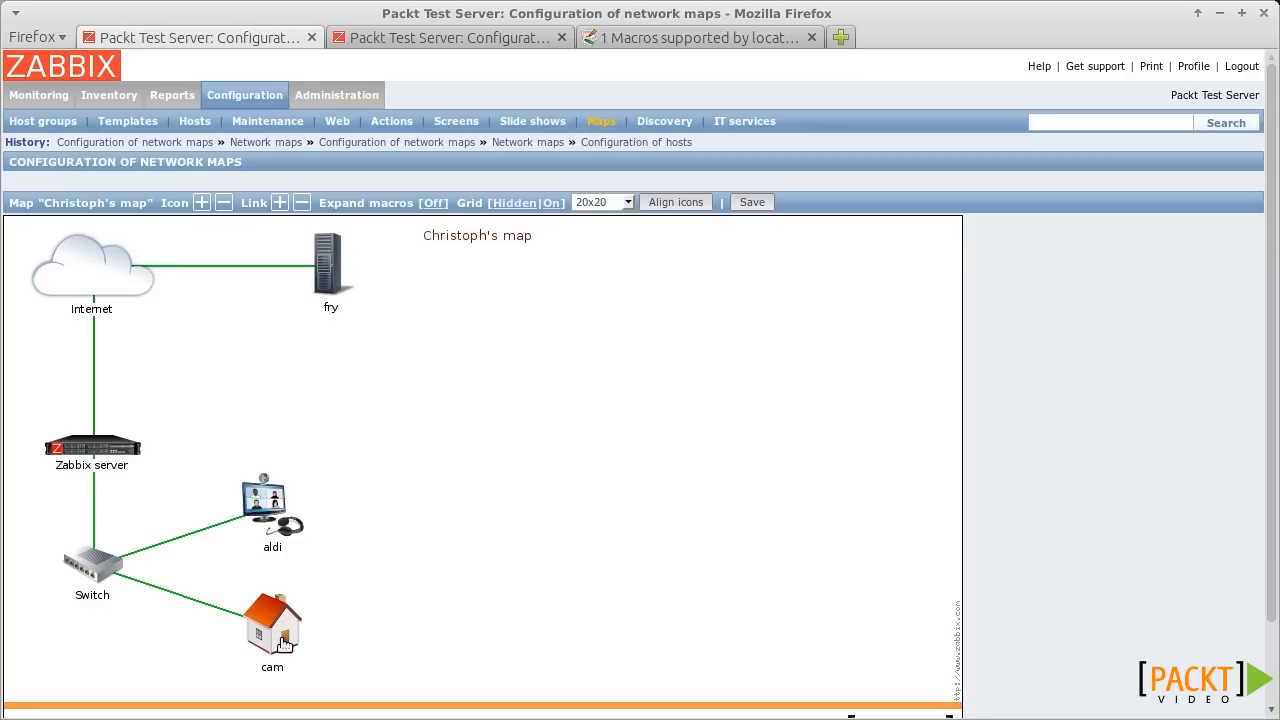
mouse_move(95, 335)
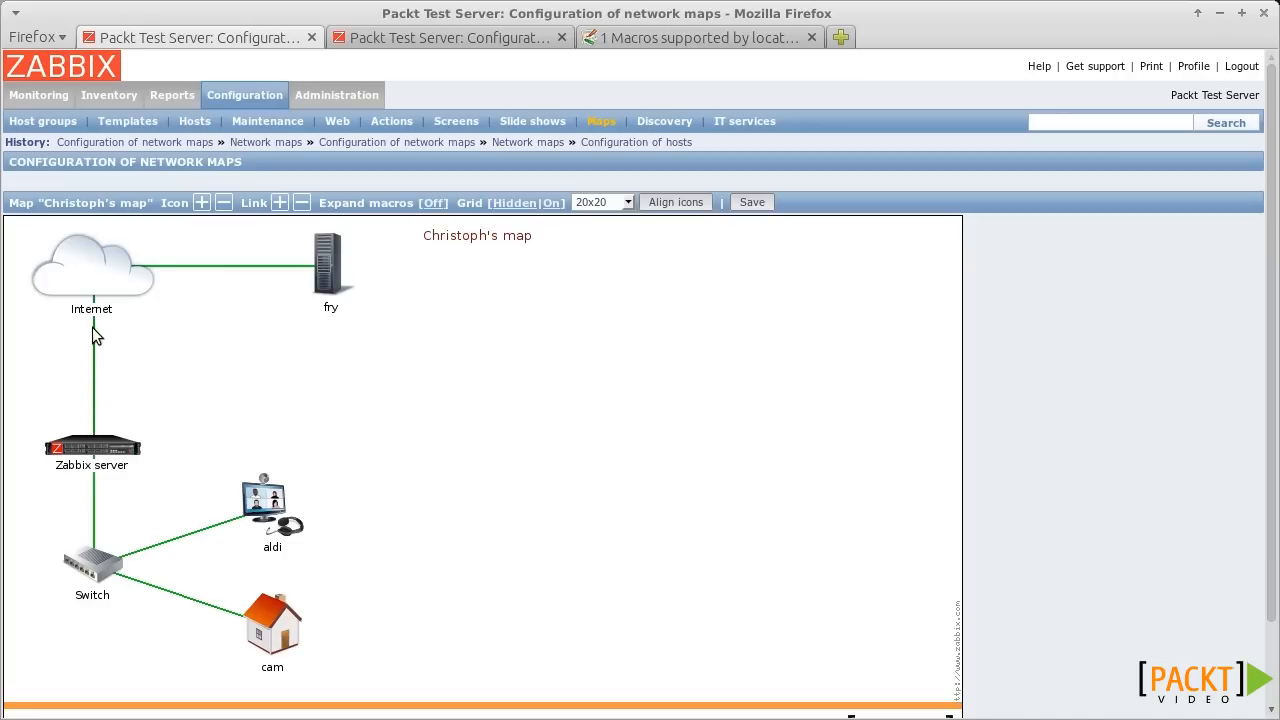
mouse_move(330, 255)
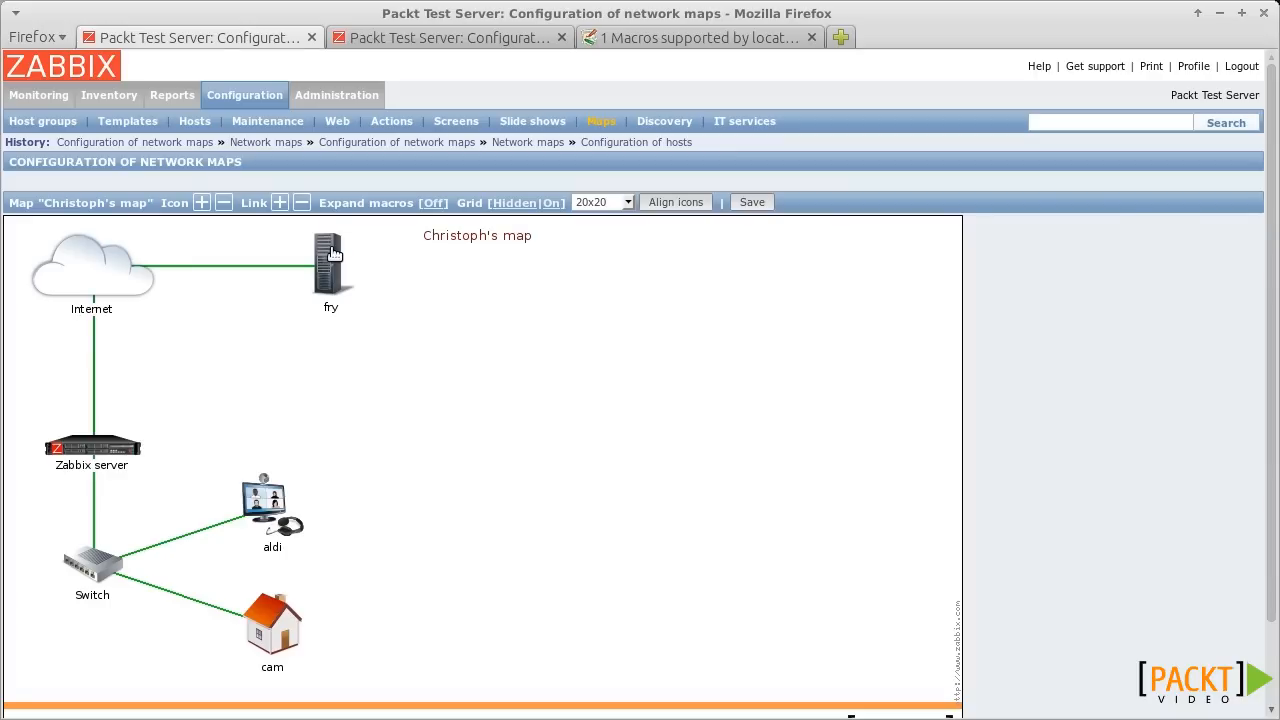
mouse_move(99, 391)
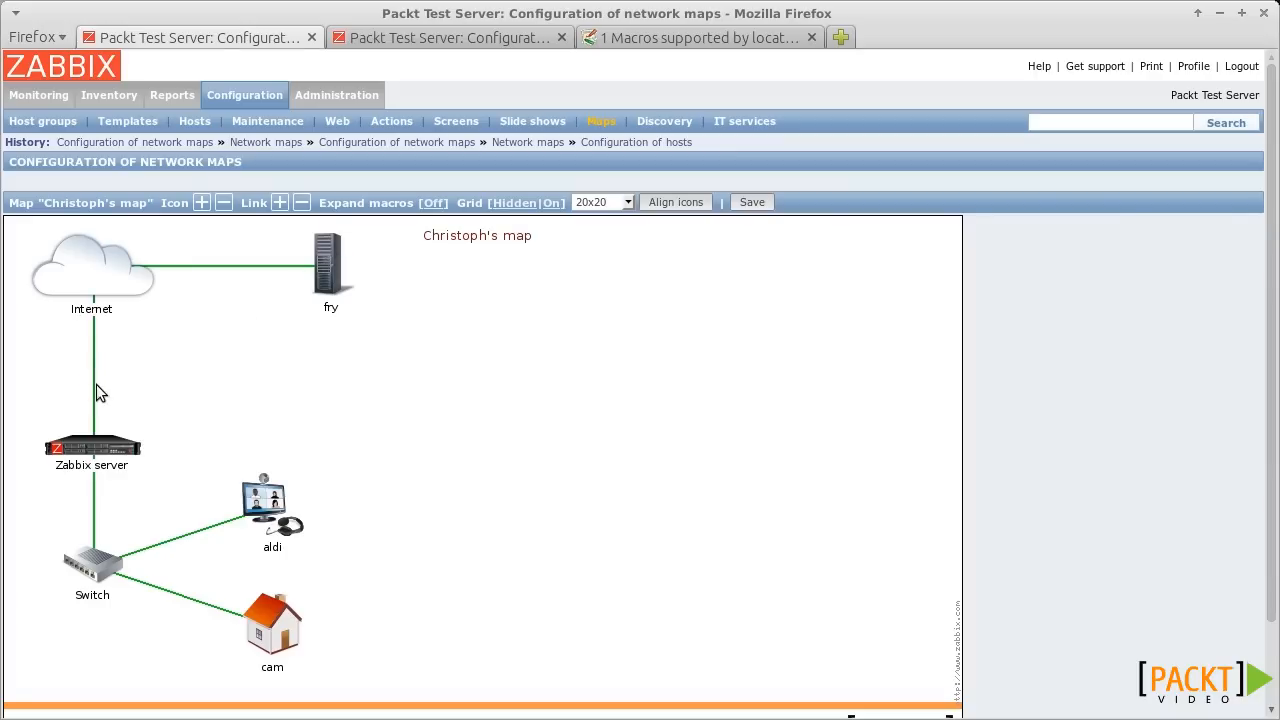
mouse_move(107, 352)
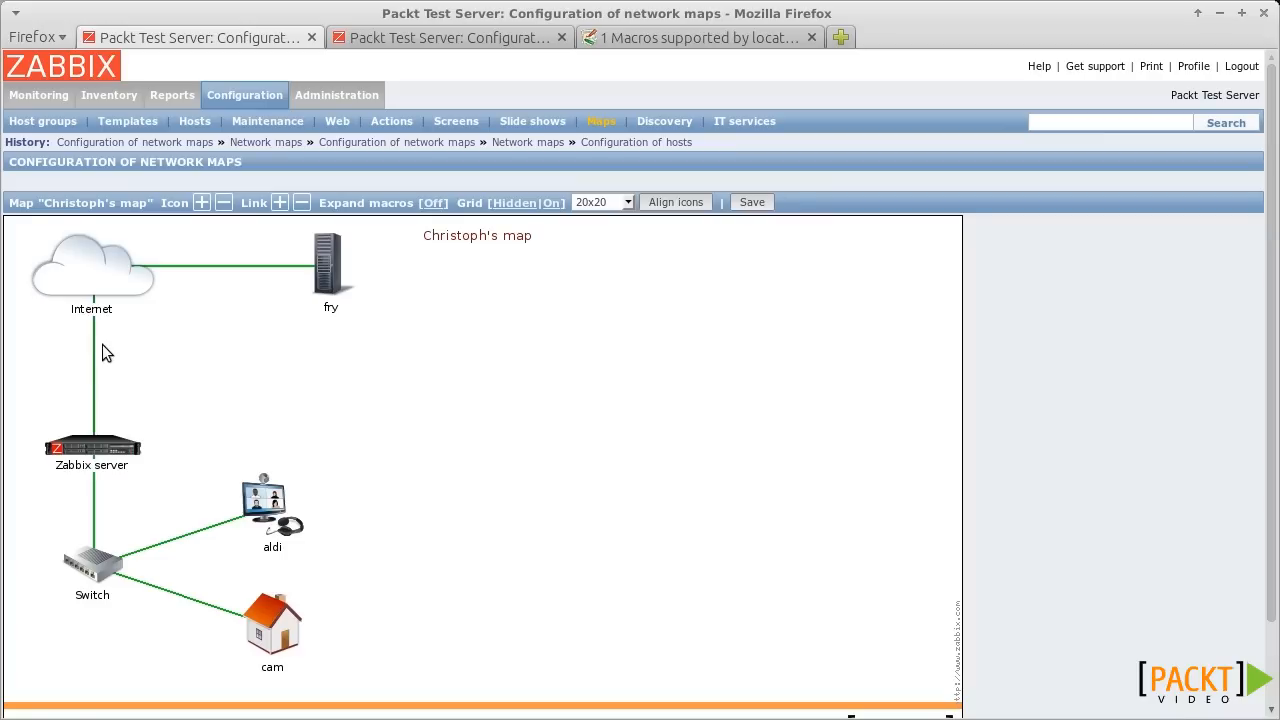
mouse_move(107, 388)
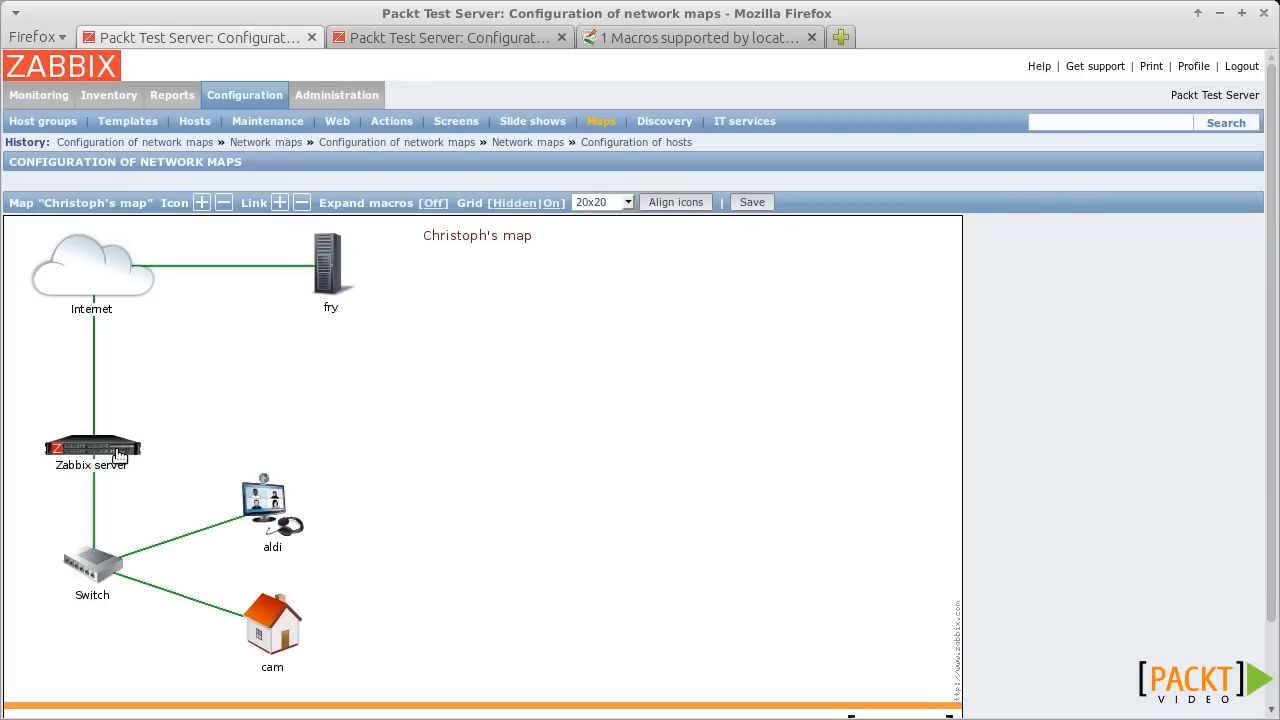
- Add a '(CPU: ...)' line to the Zabbix server label and bring up the macros documentation
click(92, 447)
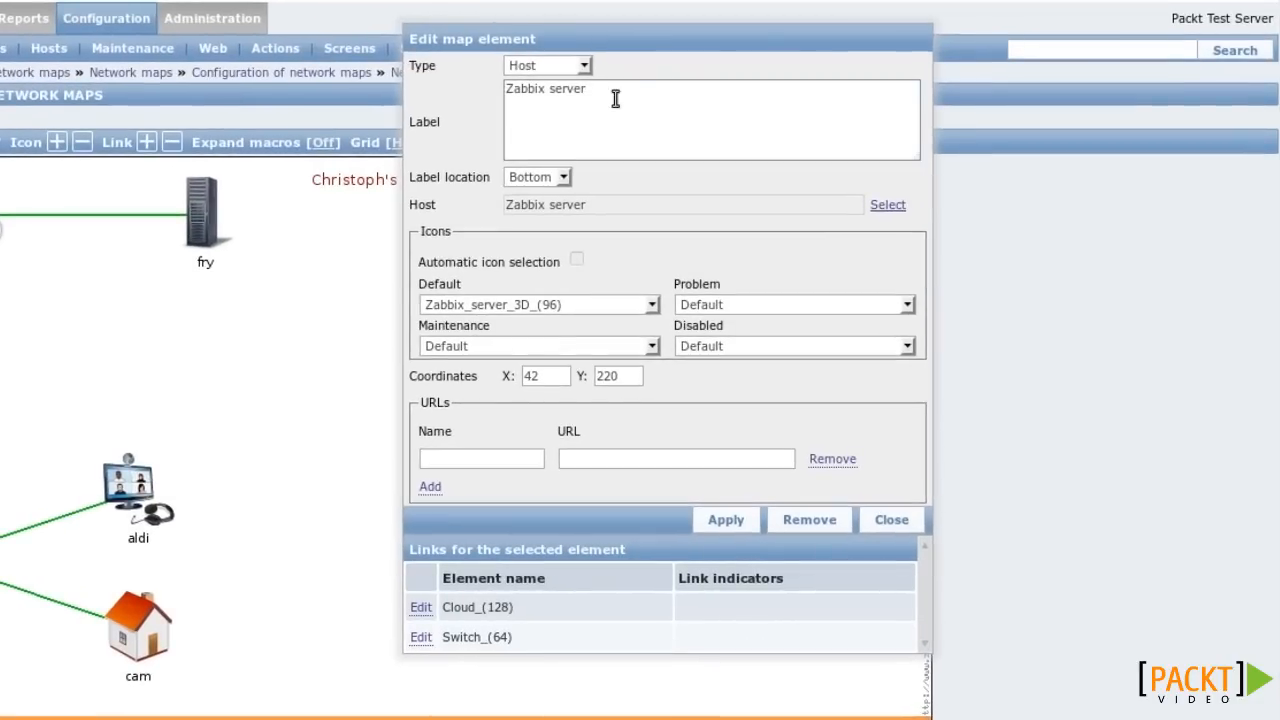
text((CPU)
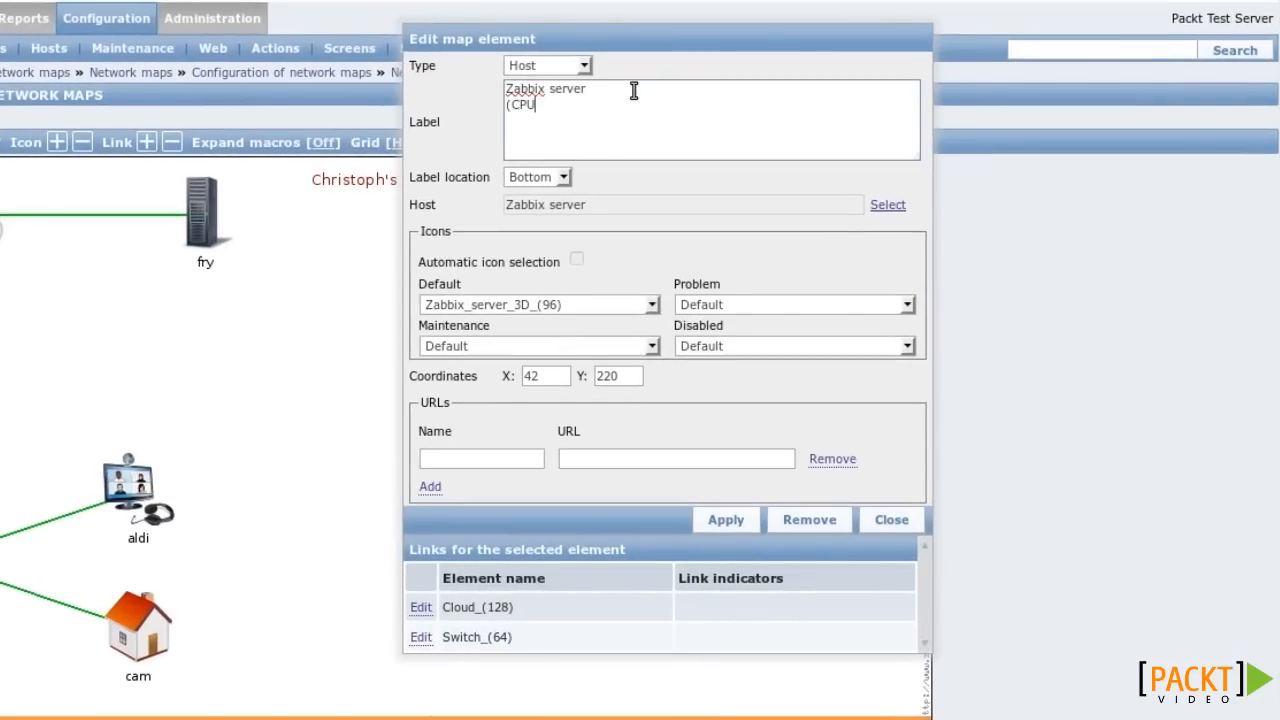
text(: ...))
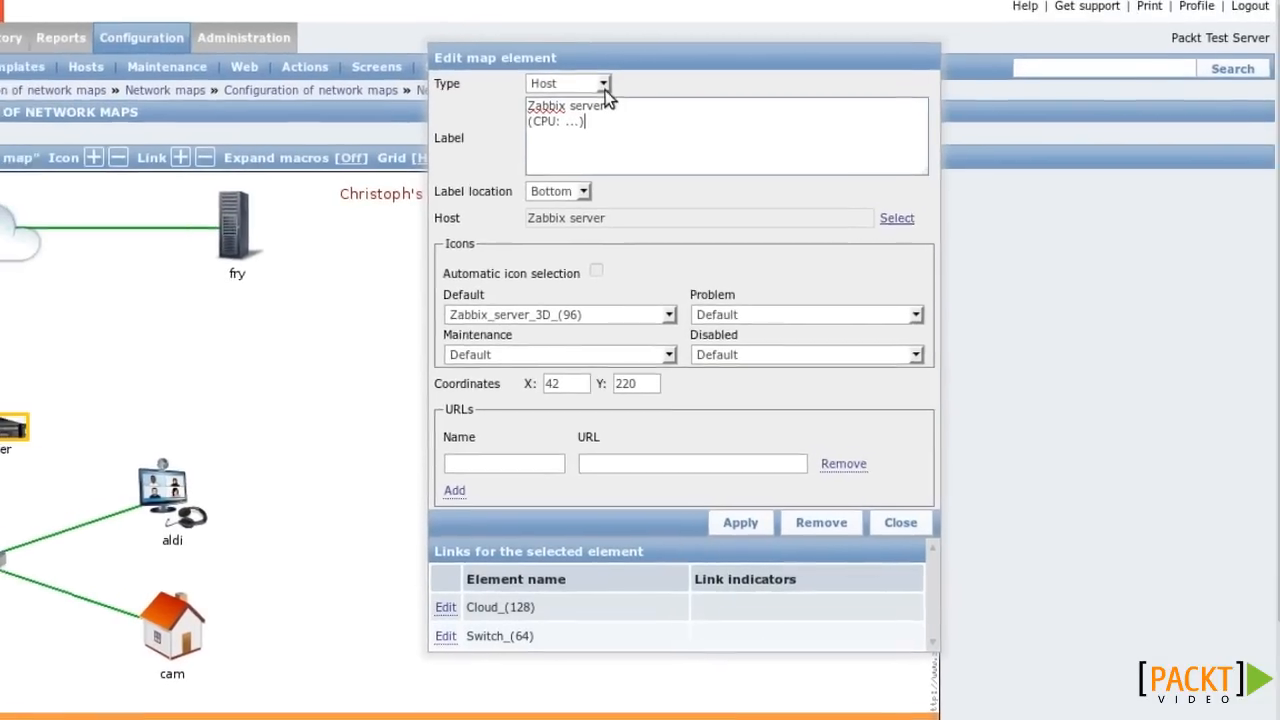
click(700, 37)
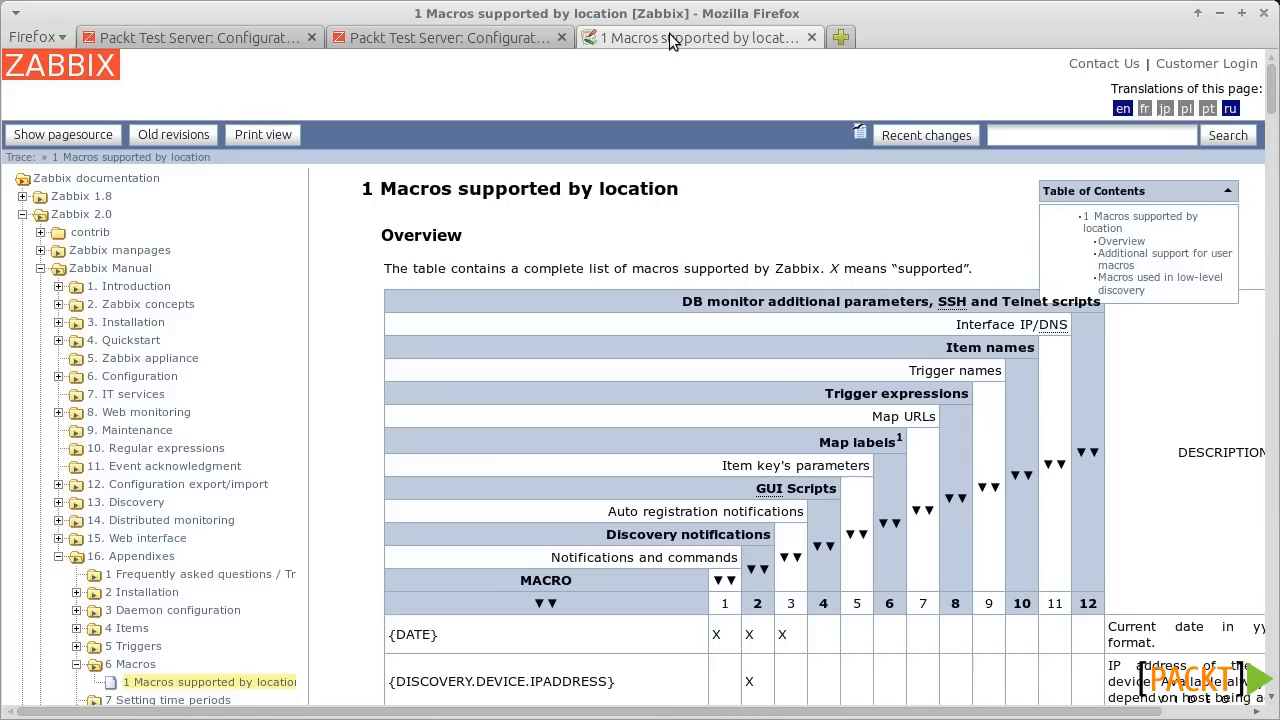
- Scroll the macros documentation down to the {host:key.func(param)} simple macro entry
scroll(down, 3)
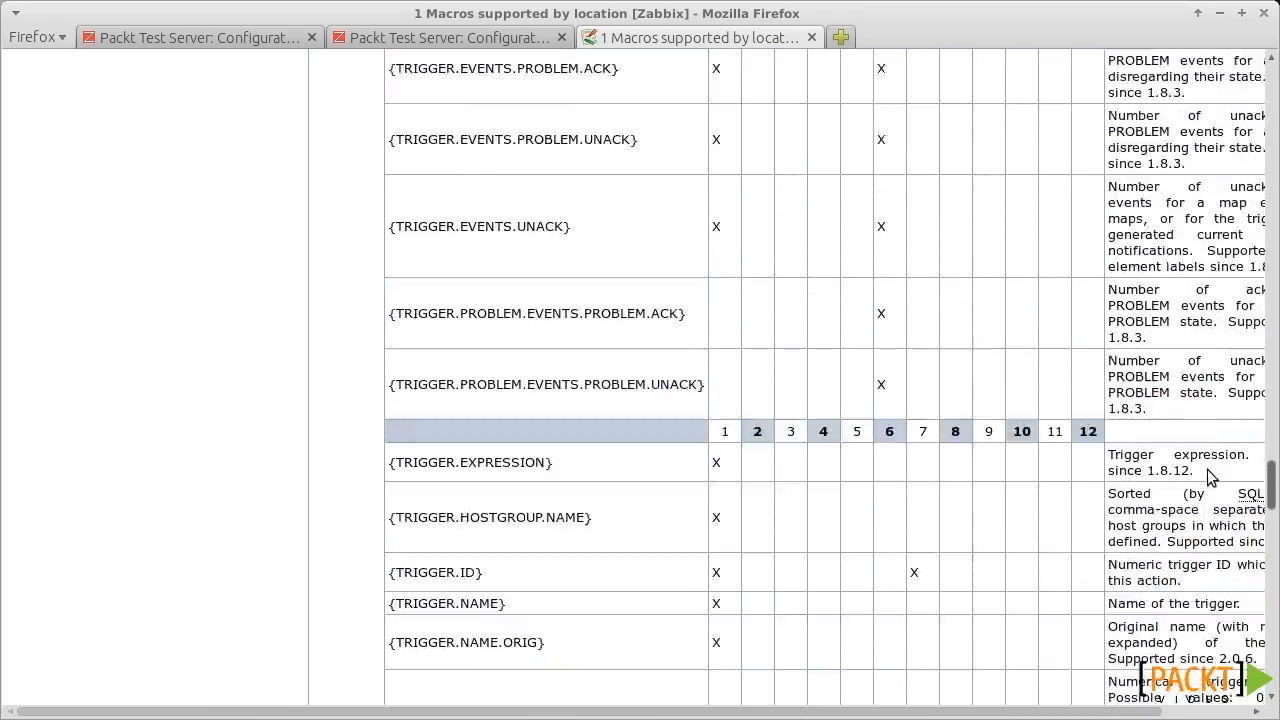
scroll(down, 3)
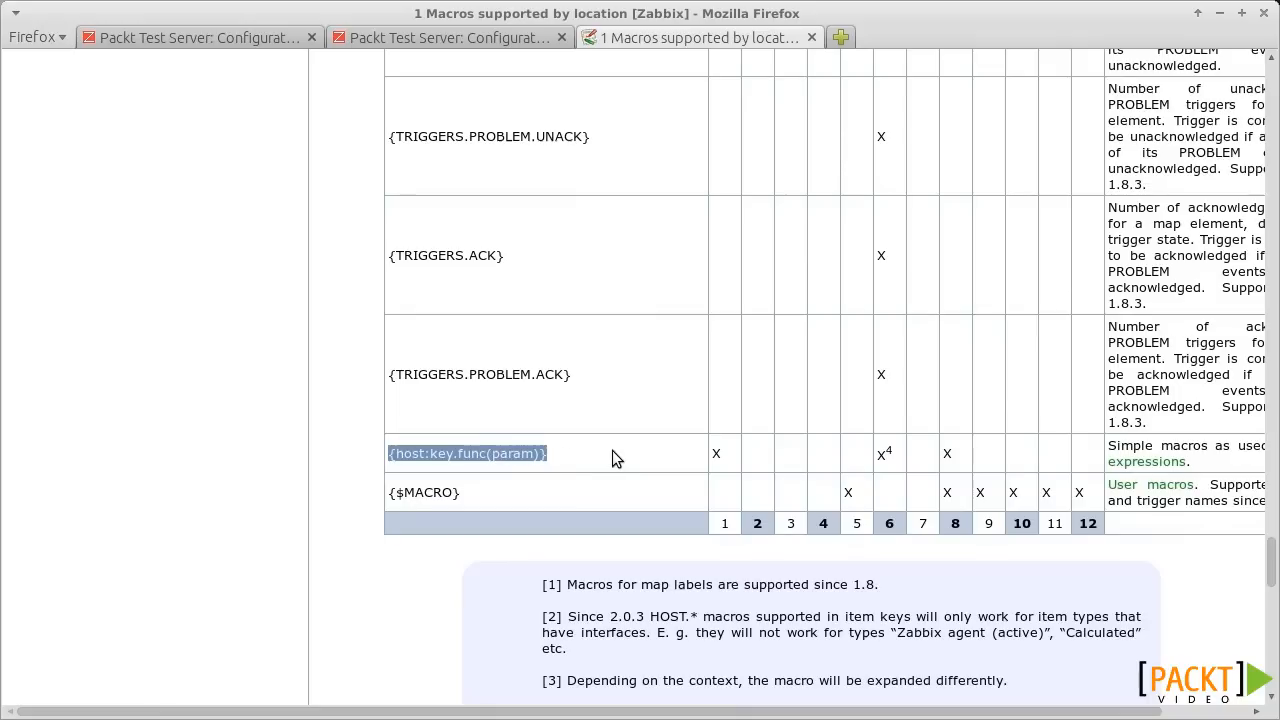
mouse_move(613, 458)
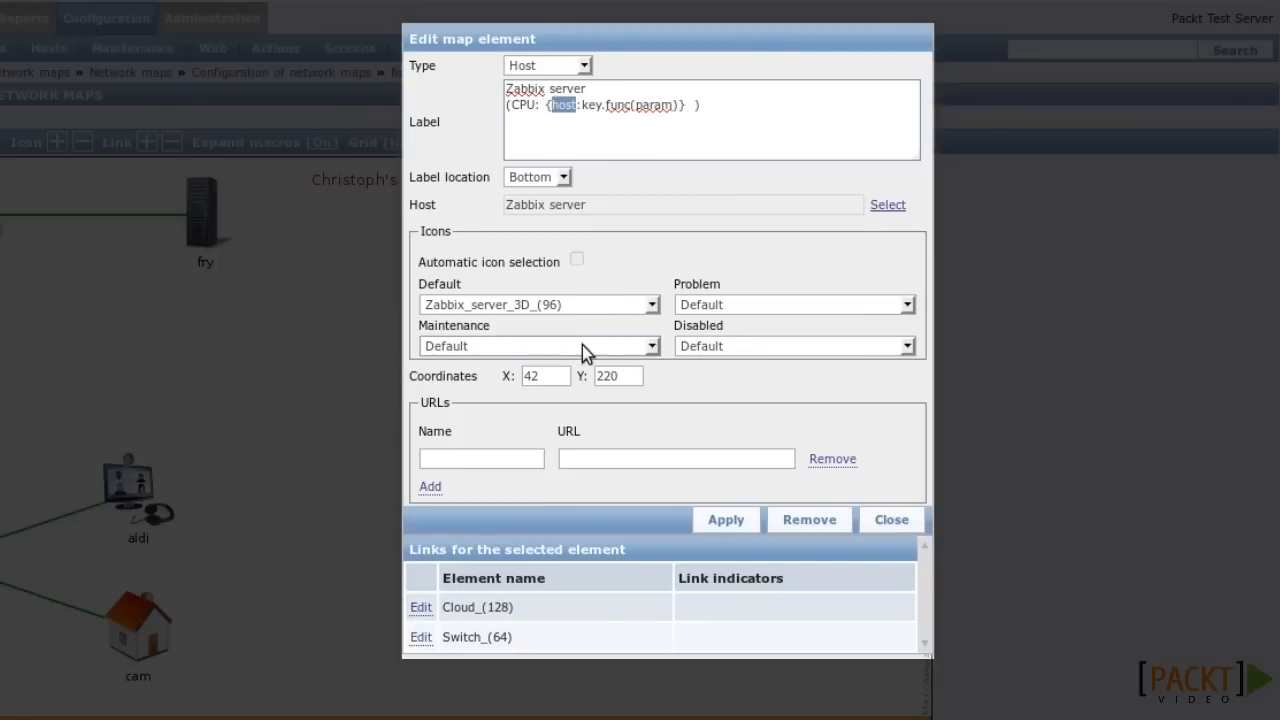
mouse_move(708, 146)
text({HOST)
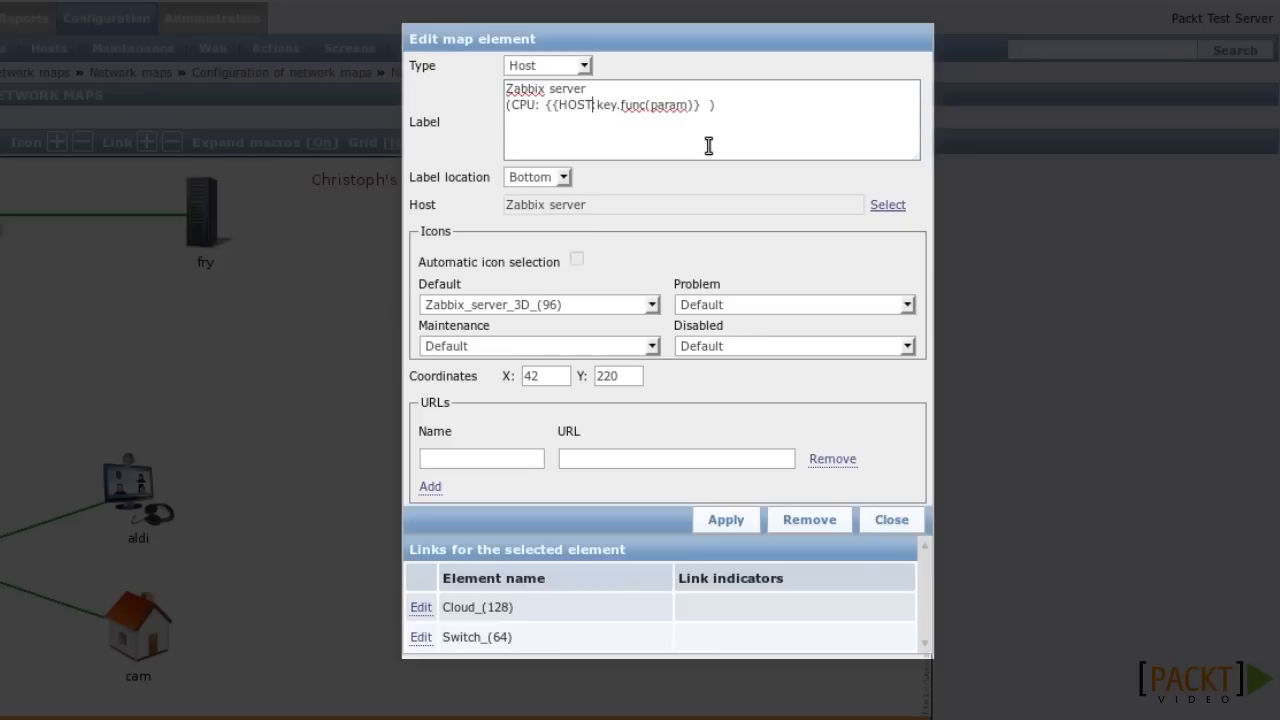
- Change the pasted macro's host to {HOST.HOST} and select the 'key' placeholder
text(.HOST}:)
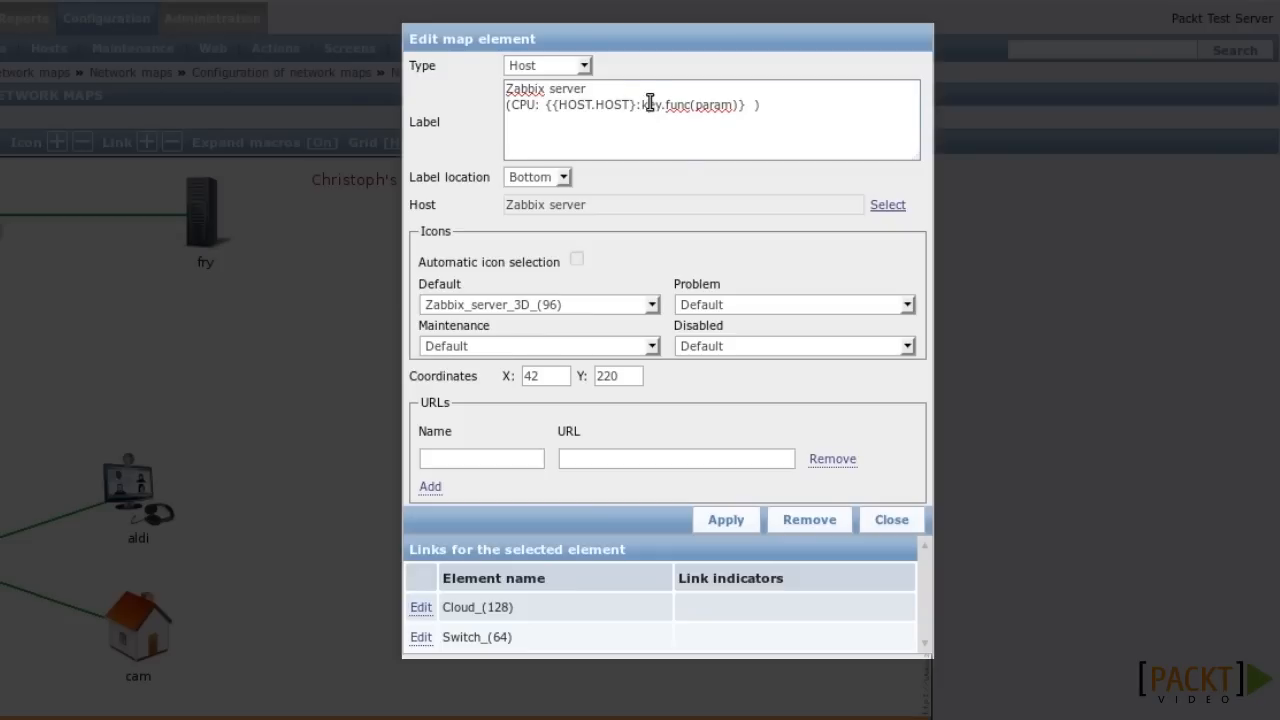
double_click(651, 104)
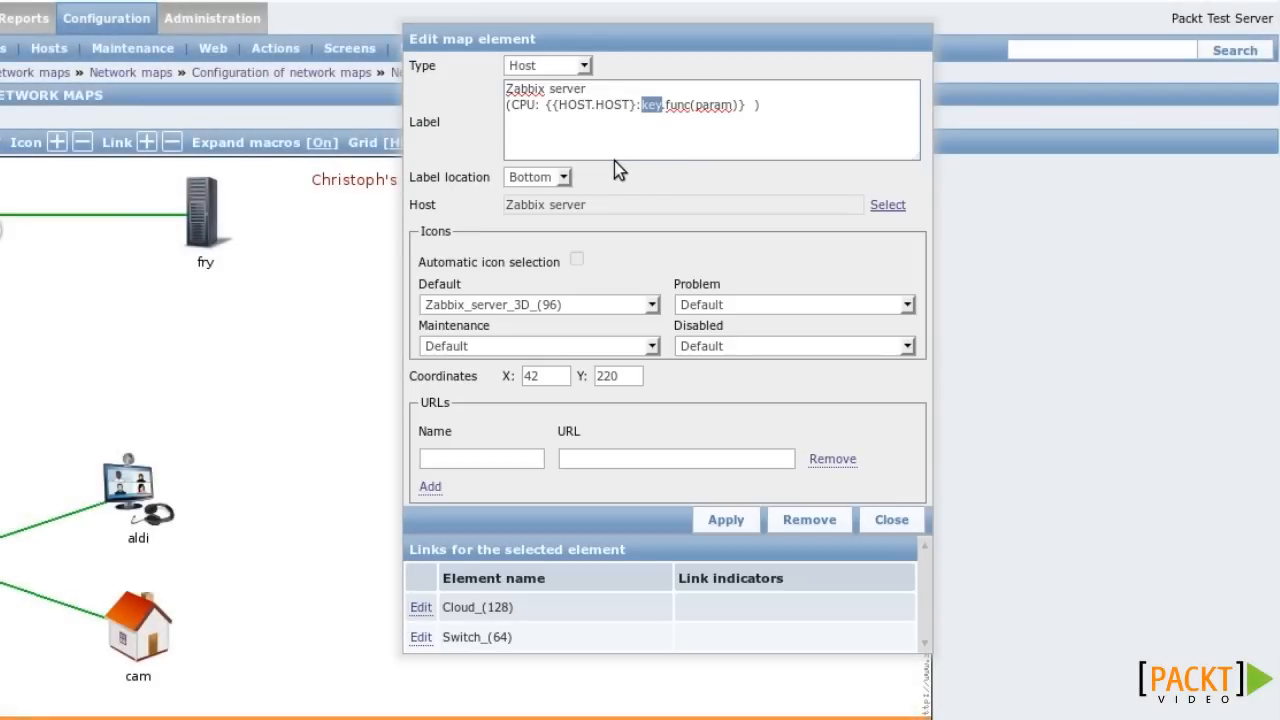
- Copy the processor-load key system.cpu.load[percpu,avg1] from Zabbix server's items list
click(512, 36)
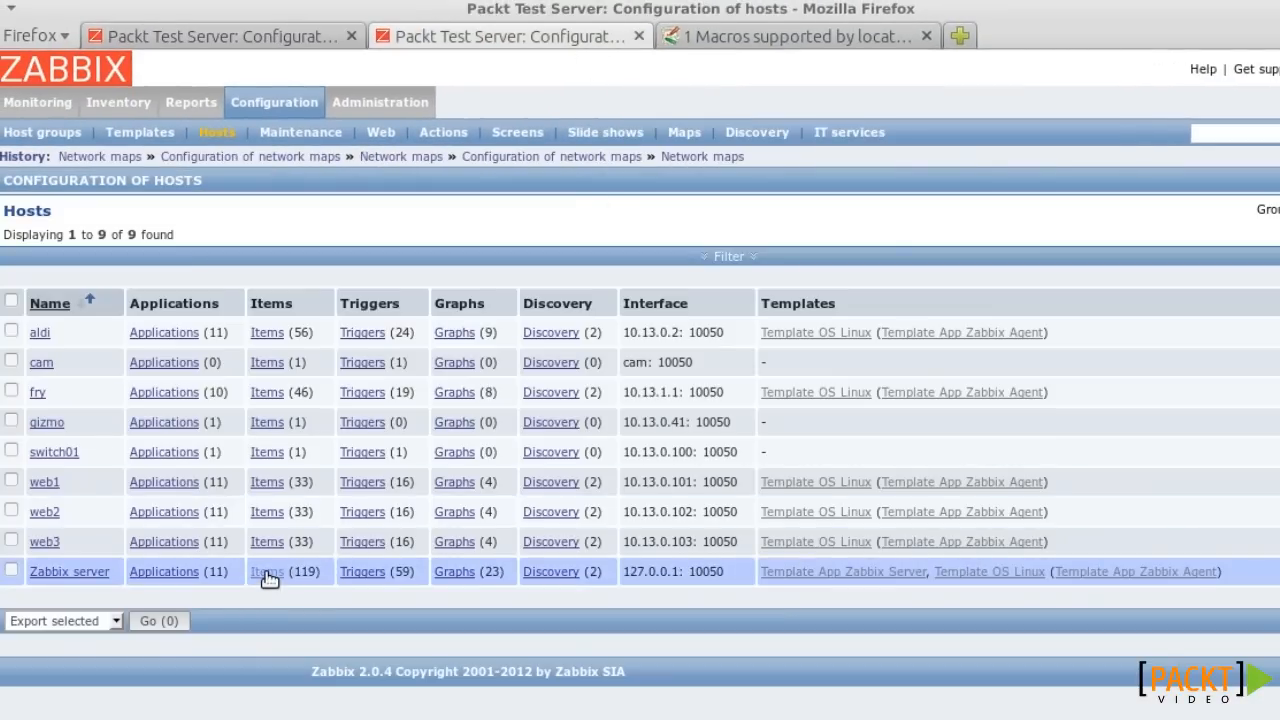
click(267, 571)
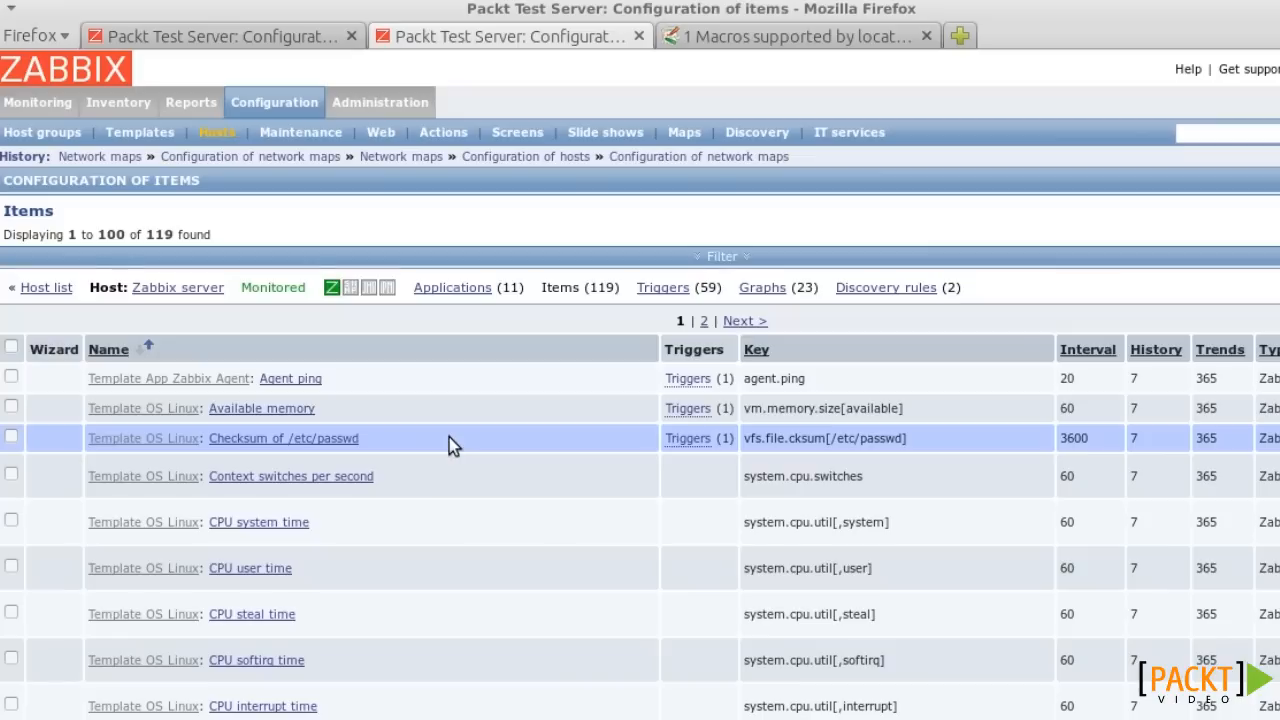
scroll(down, 3)
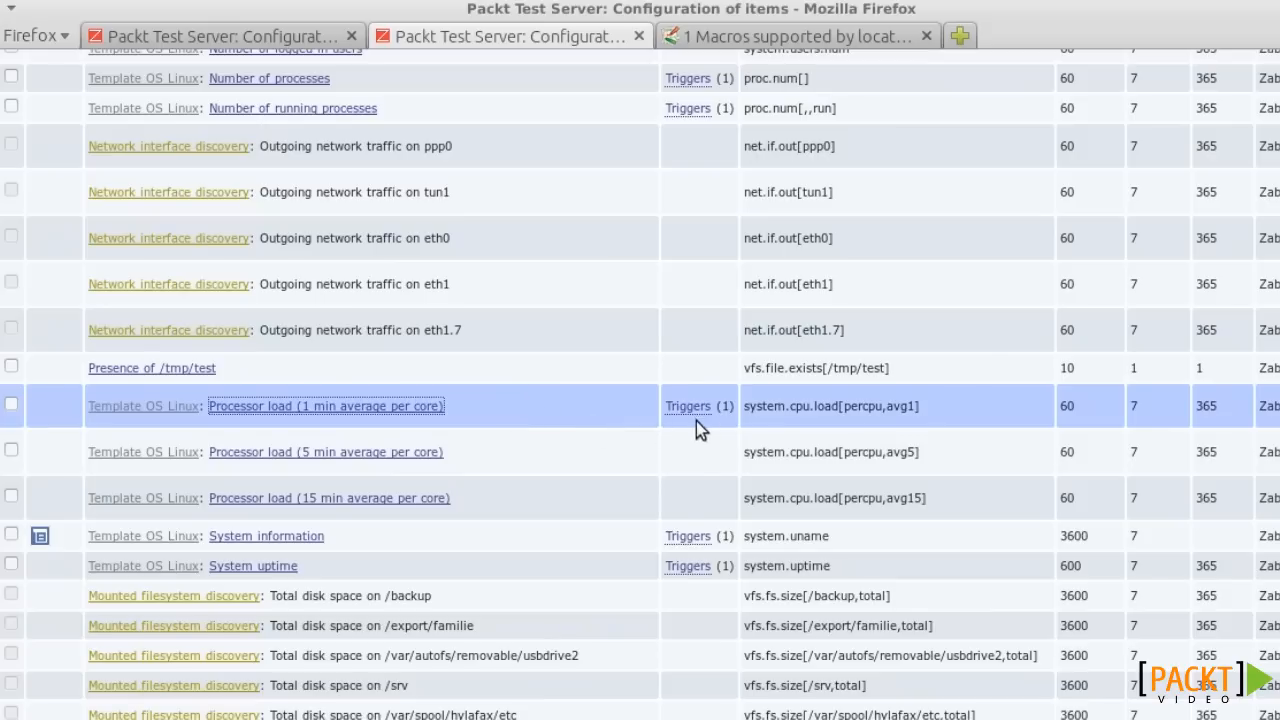
double_click(830, 405)
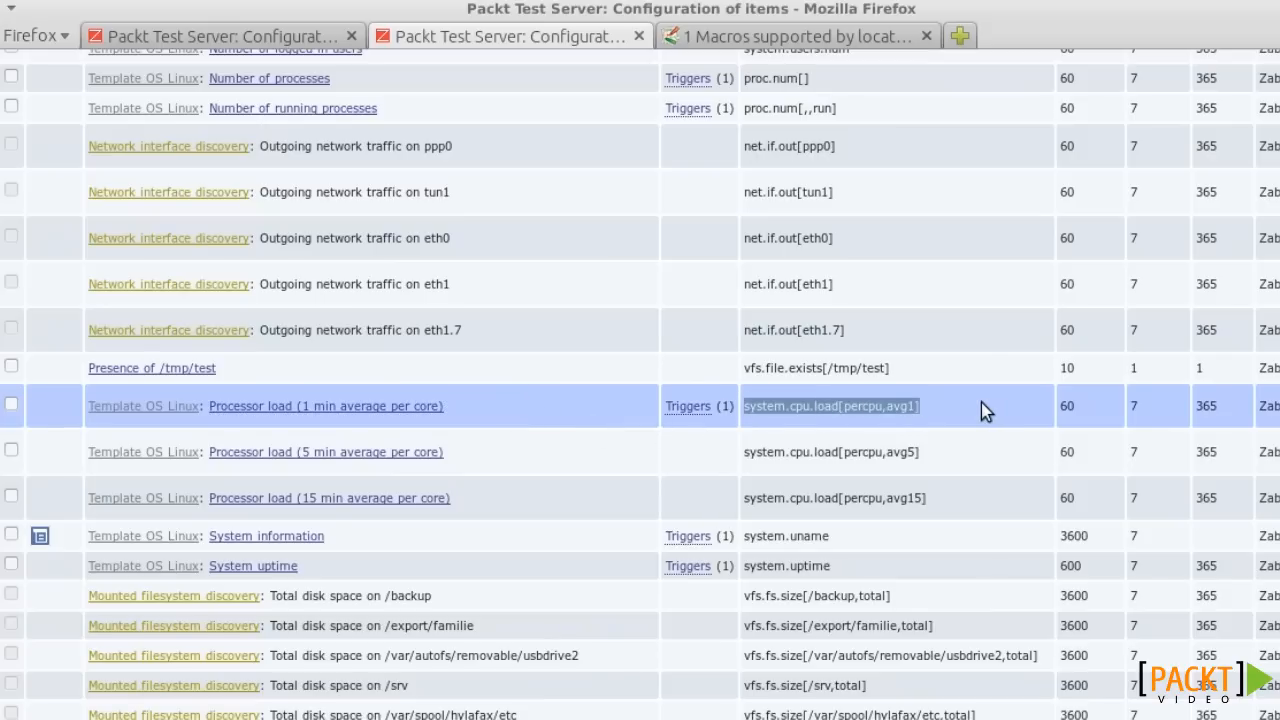
click(220, 36)
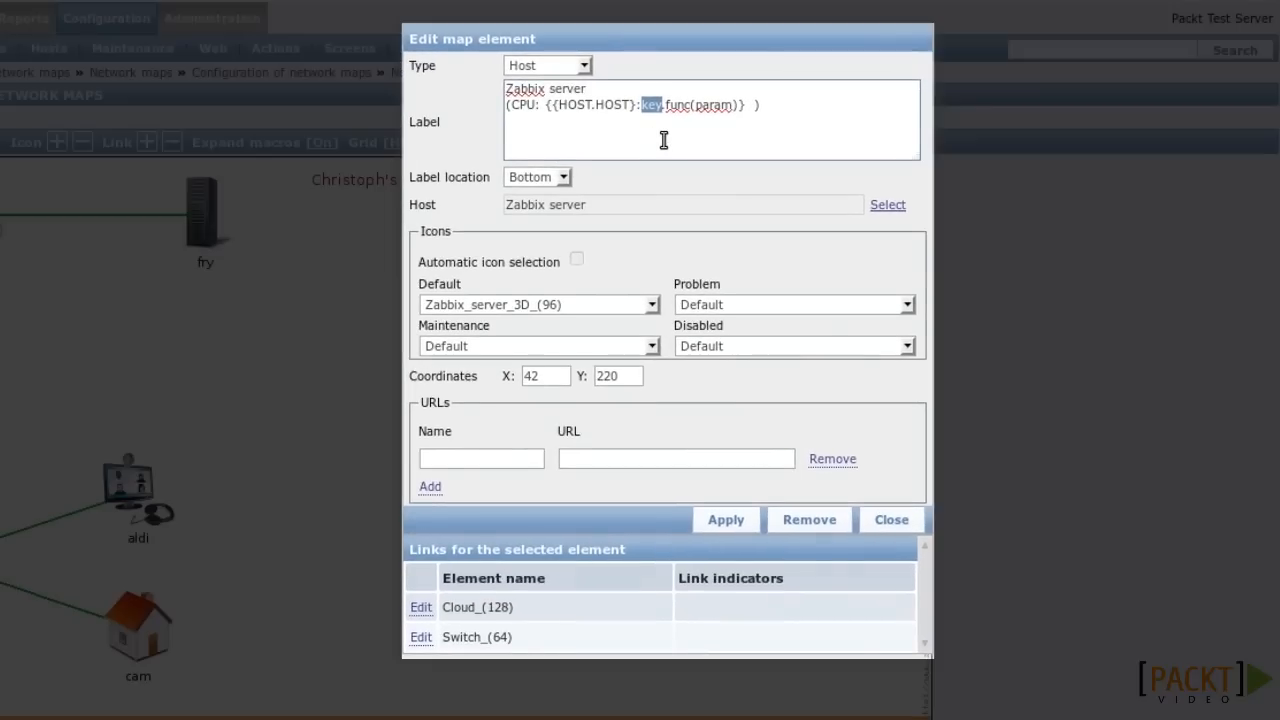
- Complete the label as system.cpu.load[percpu,avg1].last(0) and apply it, showing CPU: 0.12
text(system.cpu.load[percpu,avg1])
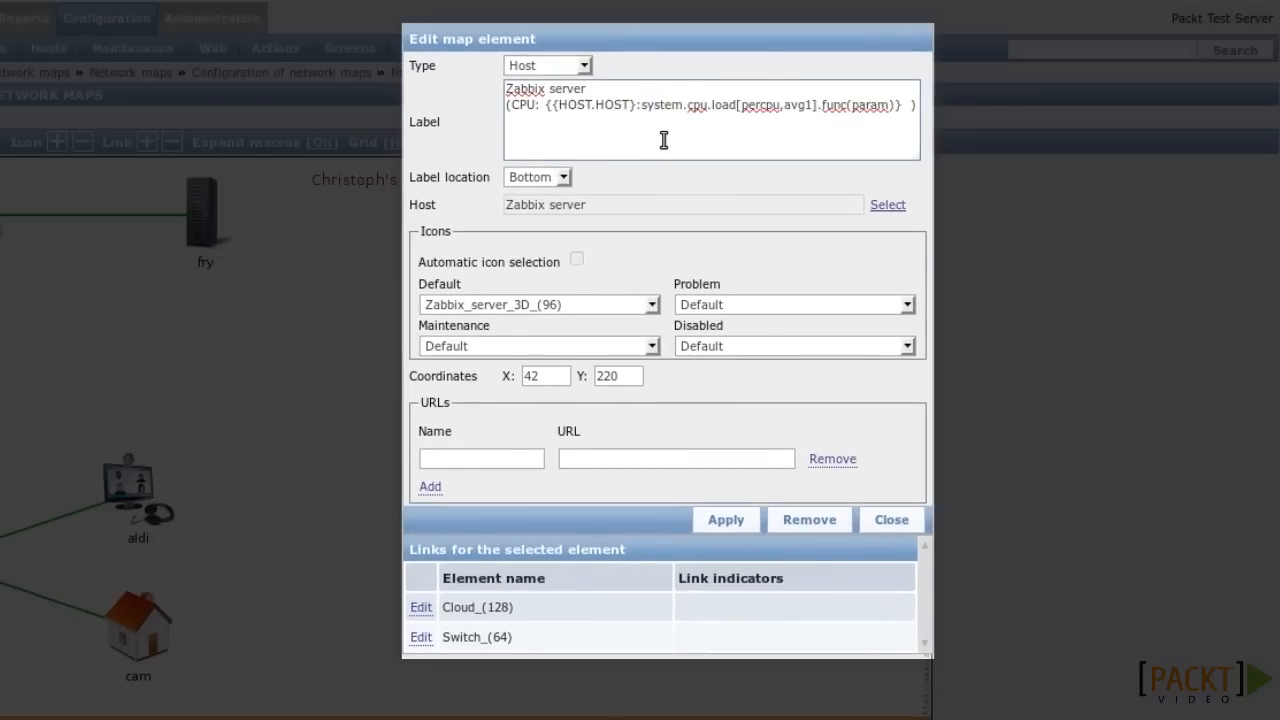
double_click(838, 105)
text(last)
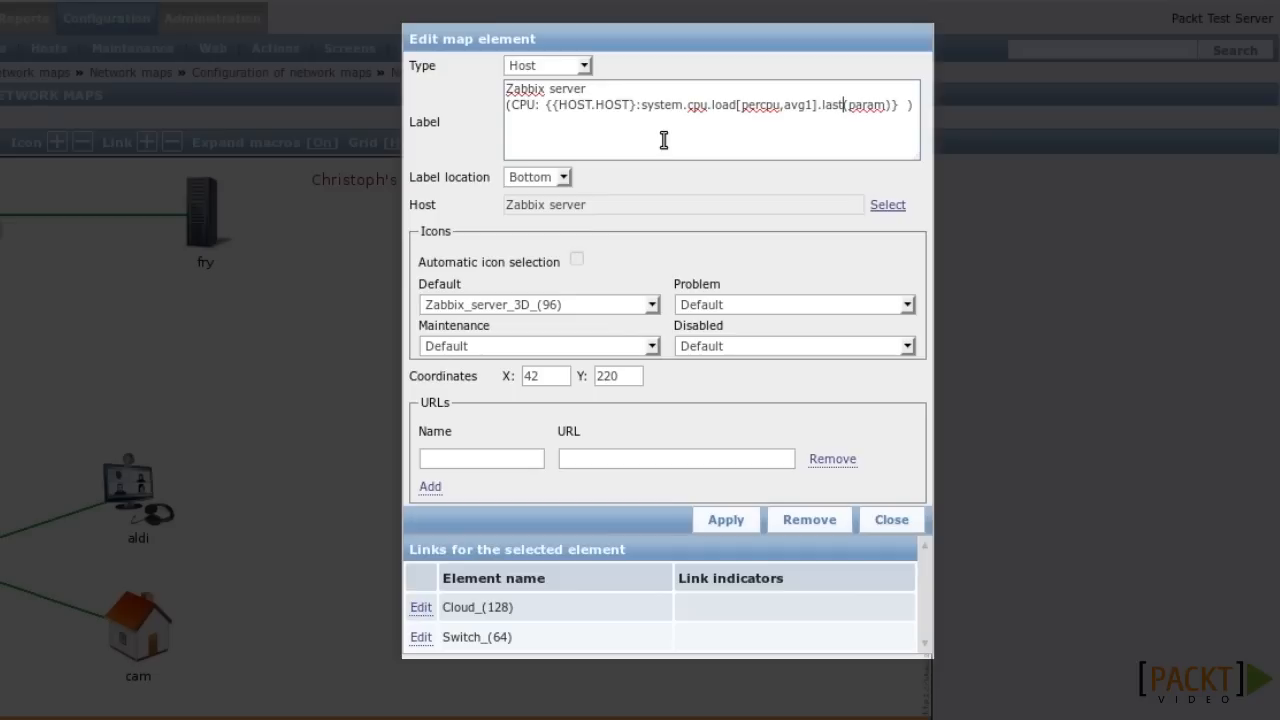
double_click(865, 106)
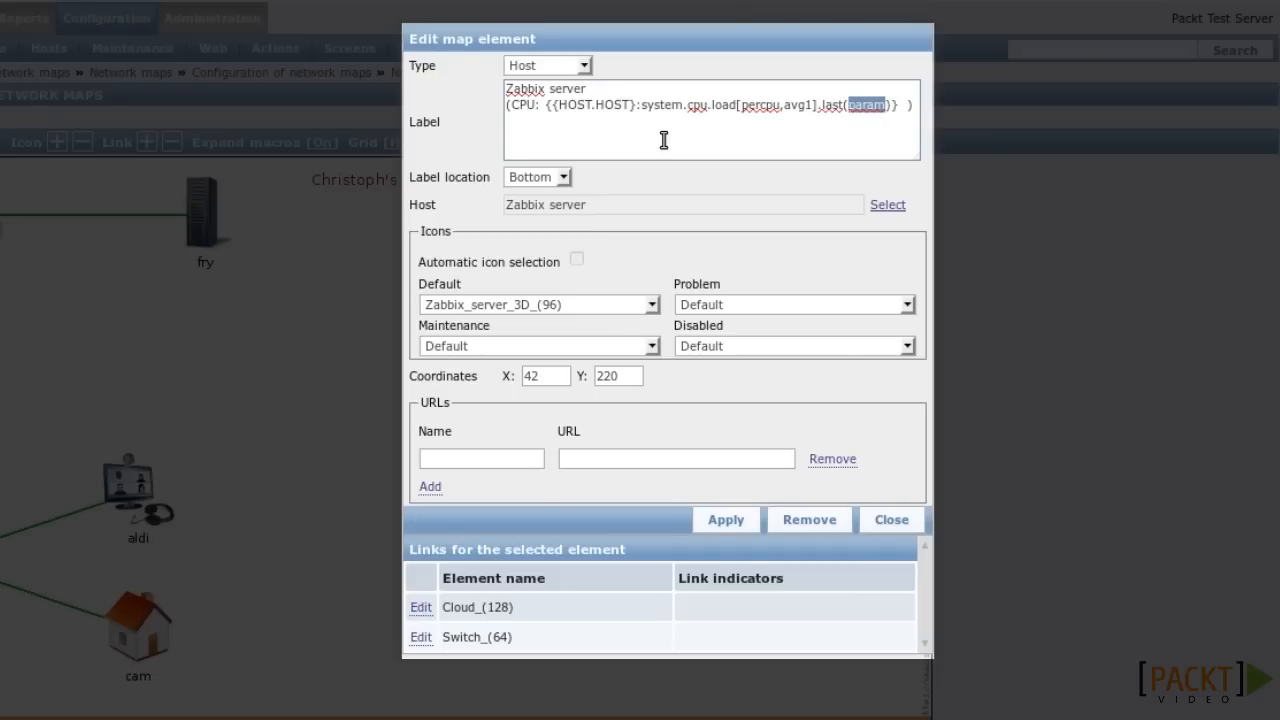
text(0)
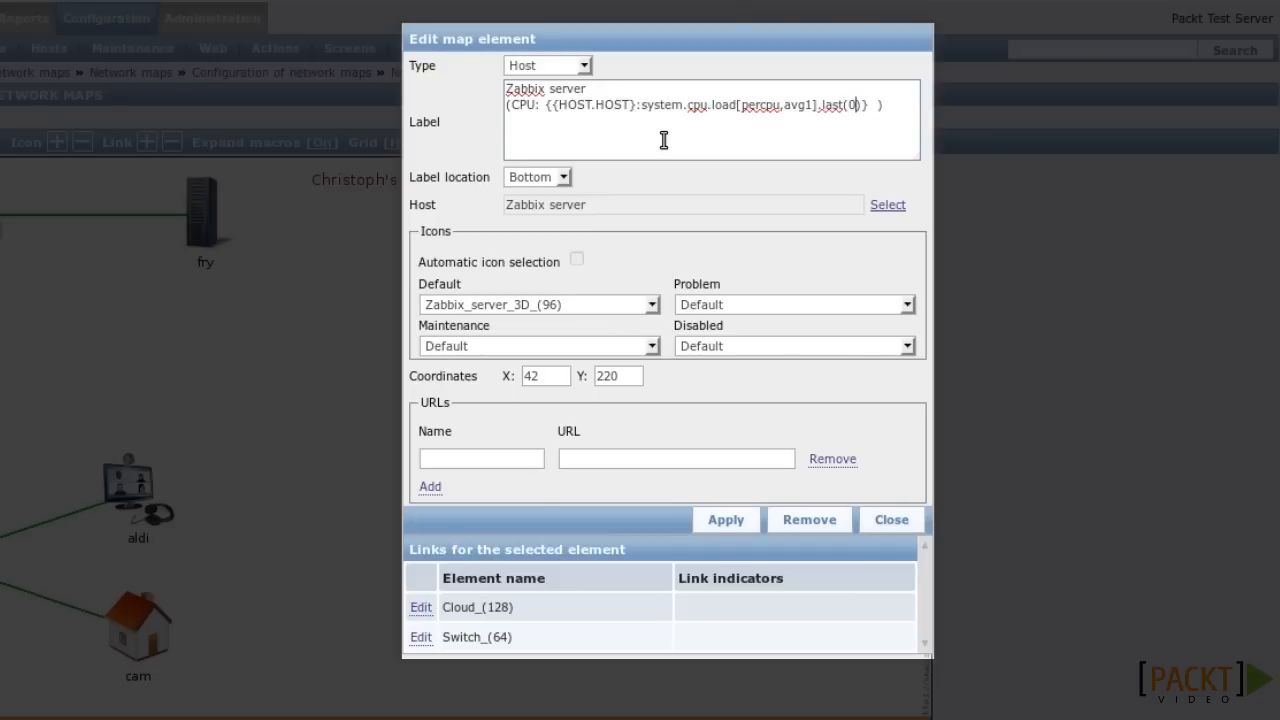
click(725, 519)
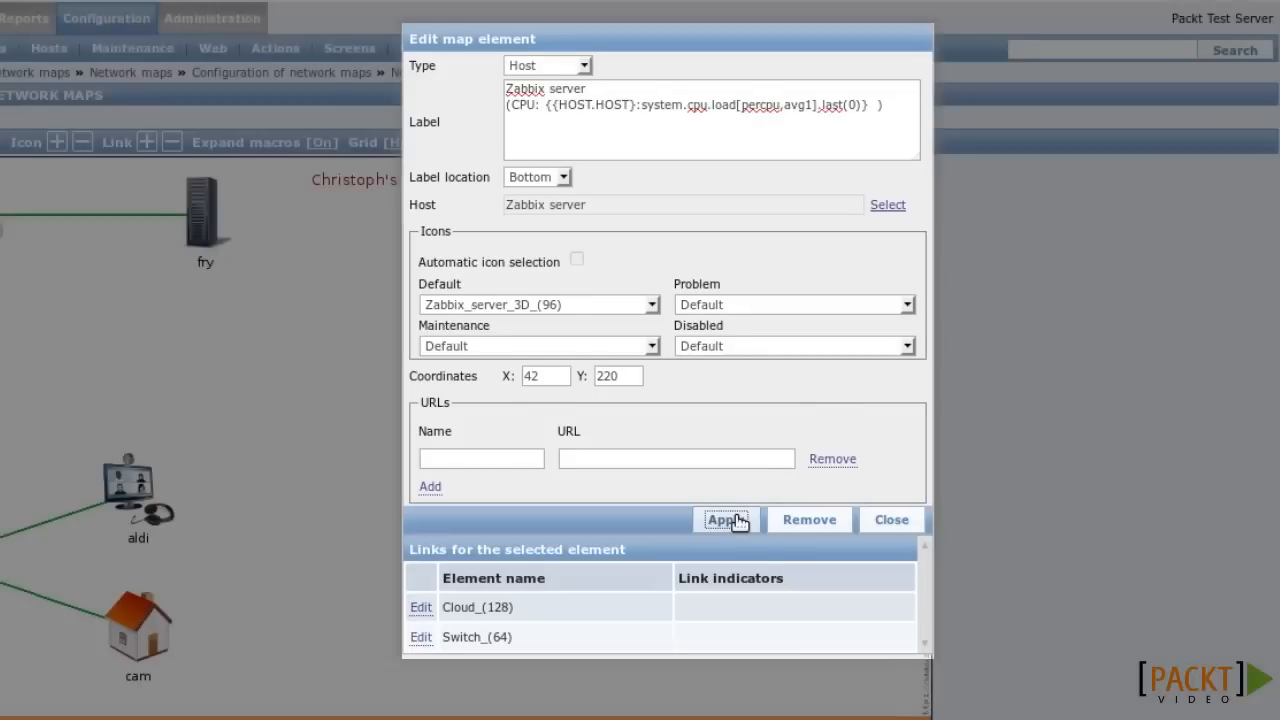
click(725, 519)
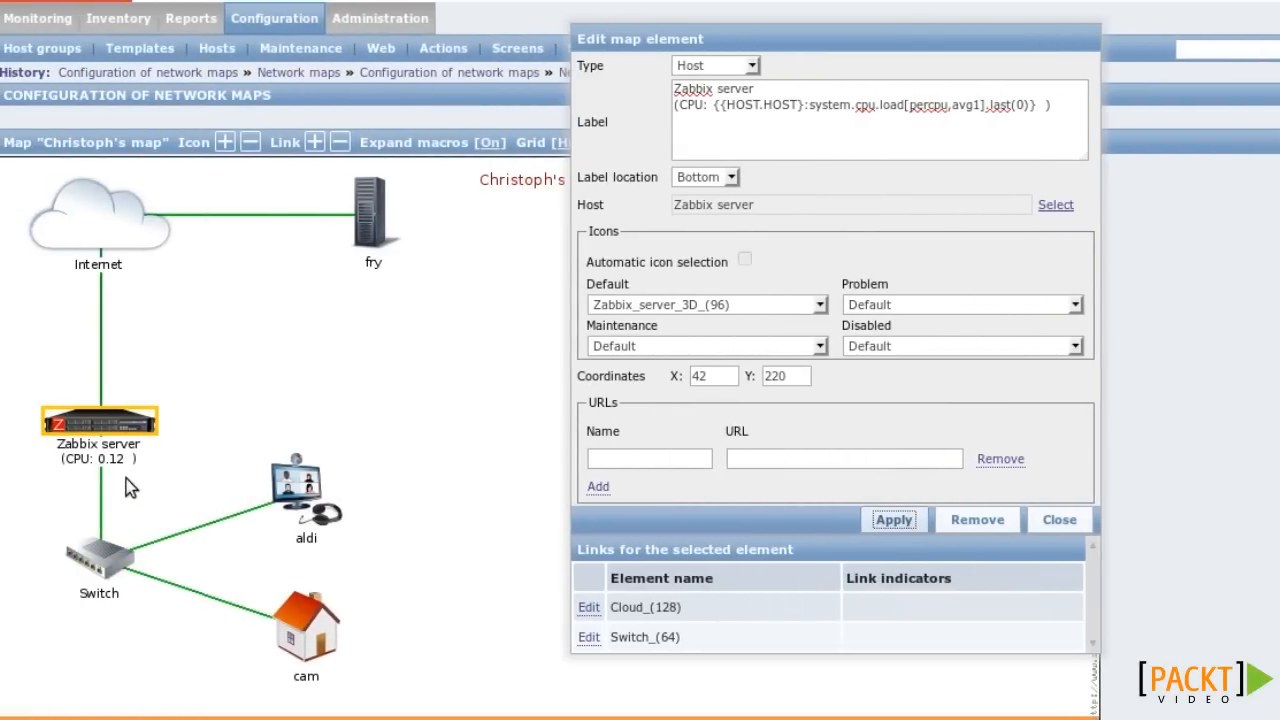
mouse_move(128, 479)
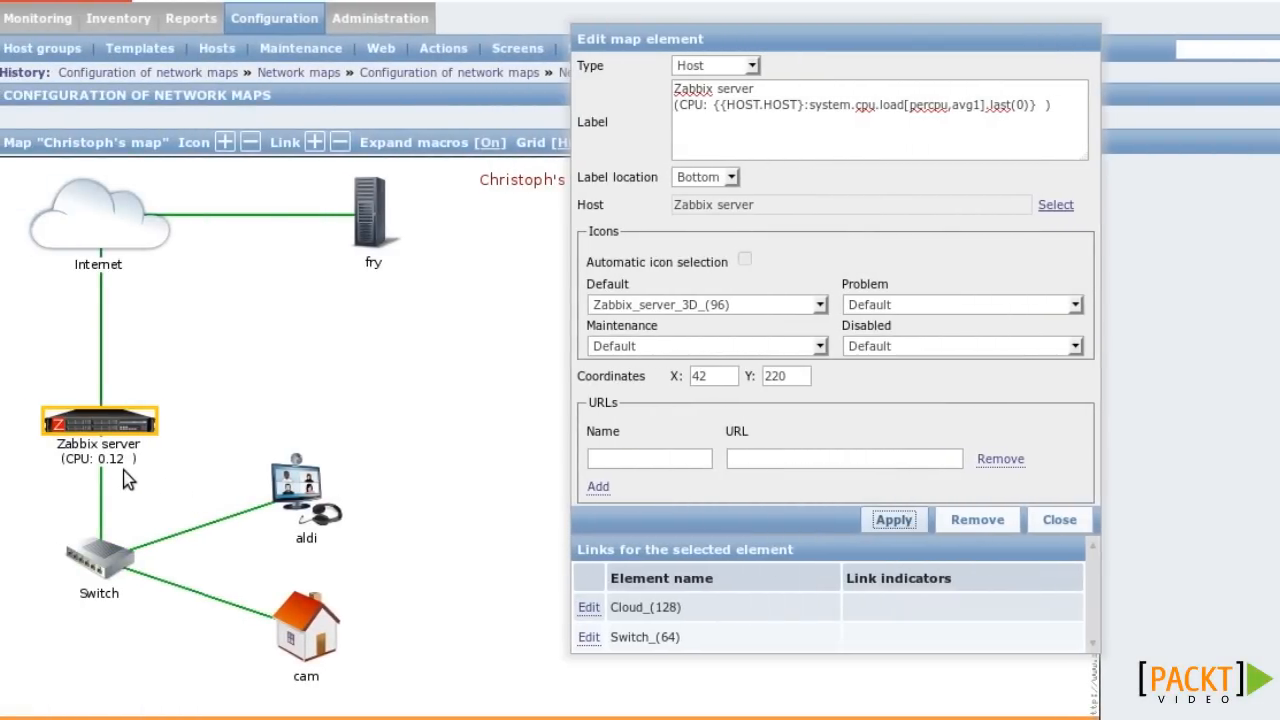
- Copy the CPU label line into the aldi and fry elements, showing 0.39 and 0
double_click(745, 105)
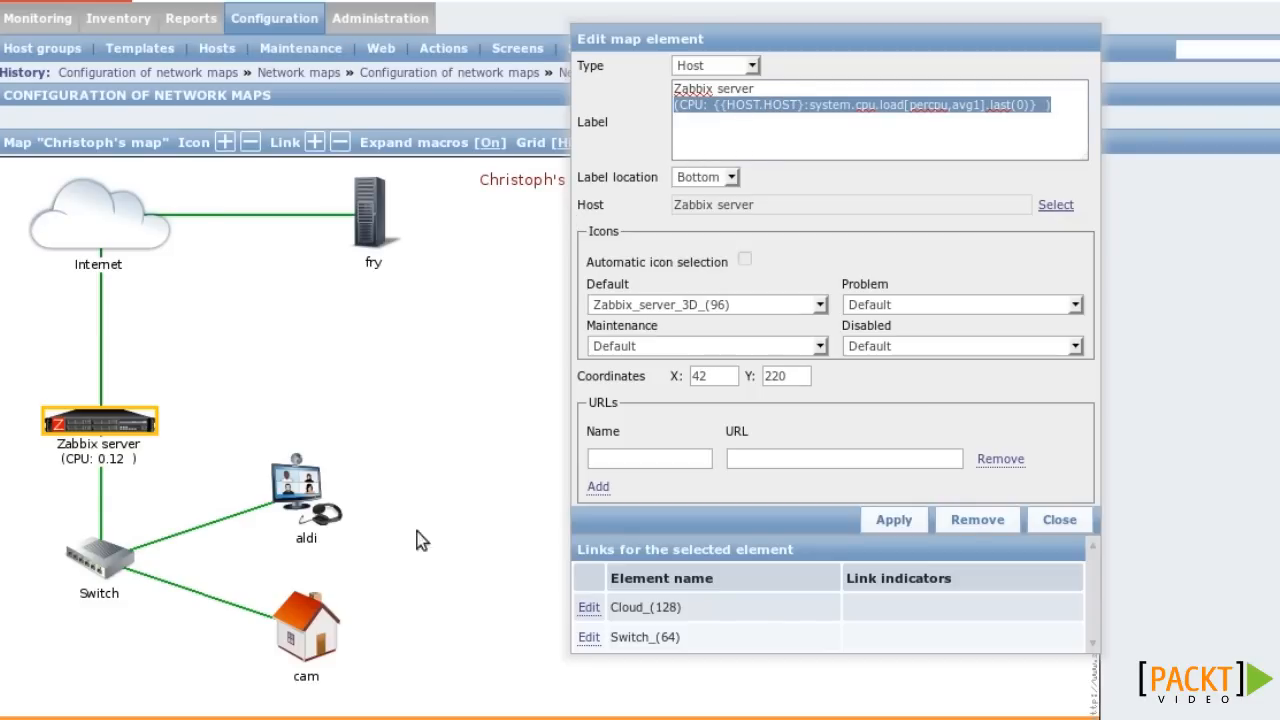
click(306, 489)
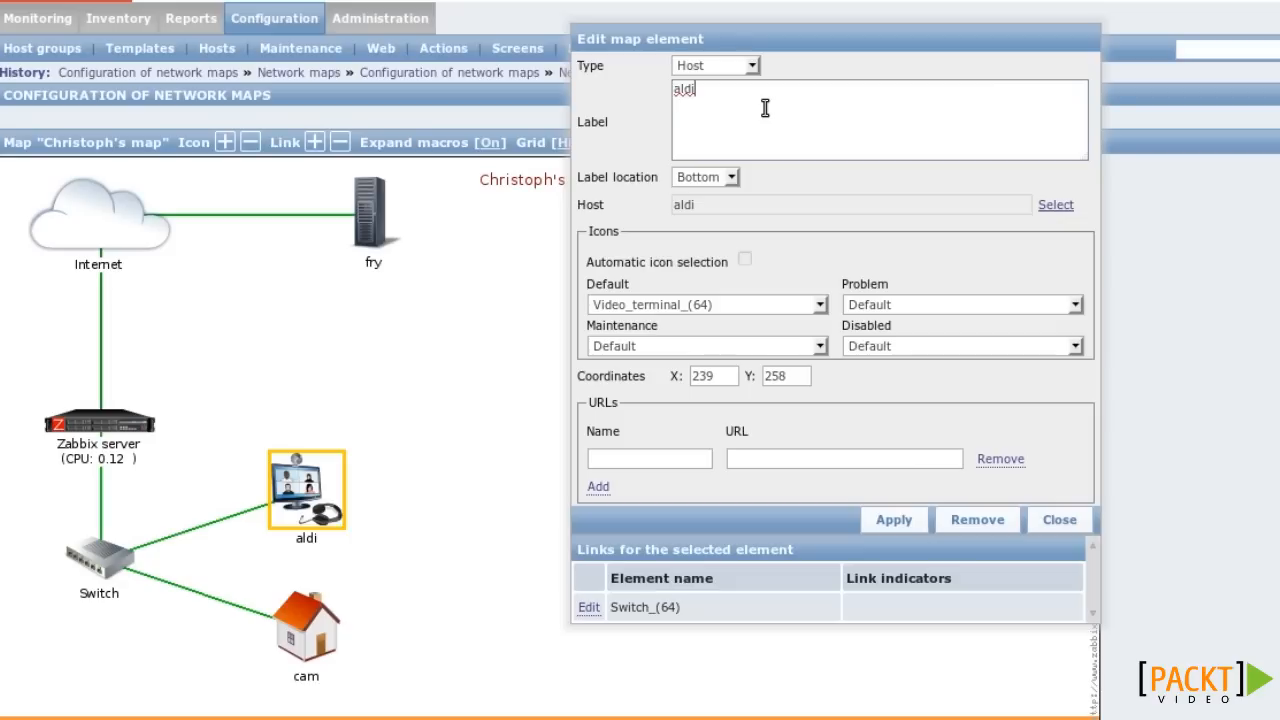
text((CPU: {{HOST.HOST}:system.cpu.load[percpu,avg1].last(0)} ))
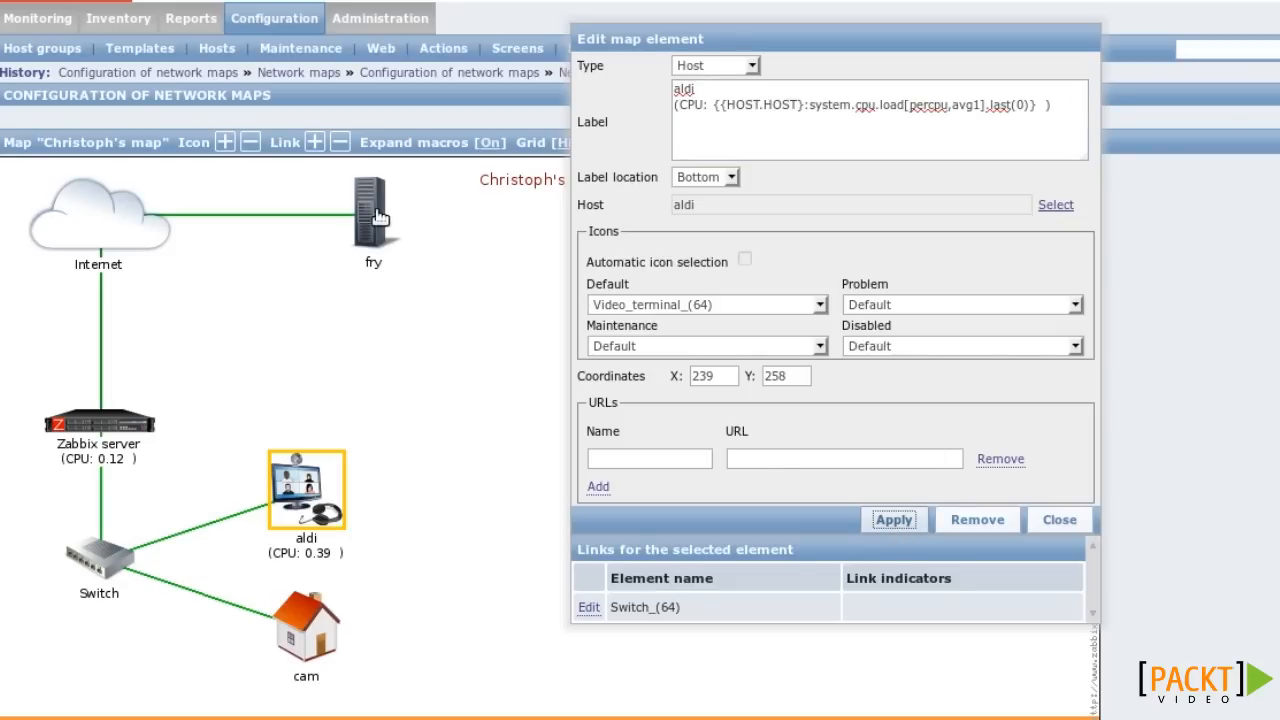
click(372, 212)
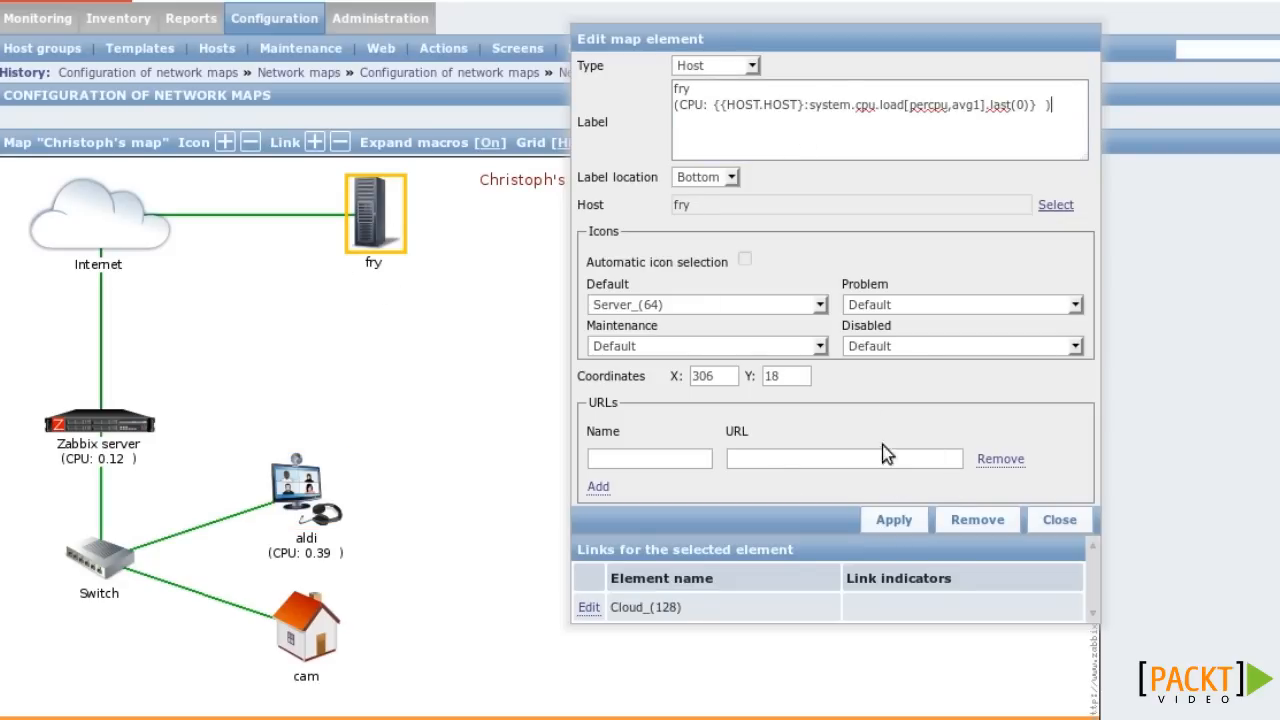
click(893, 519)
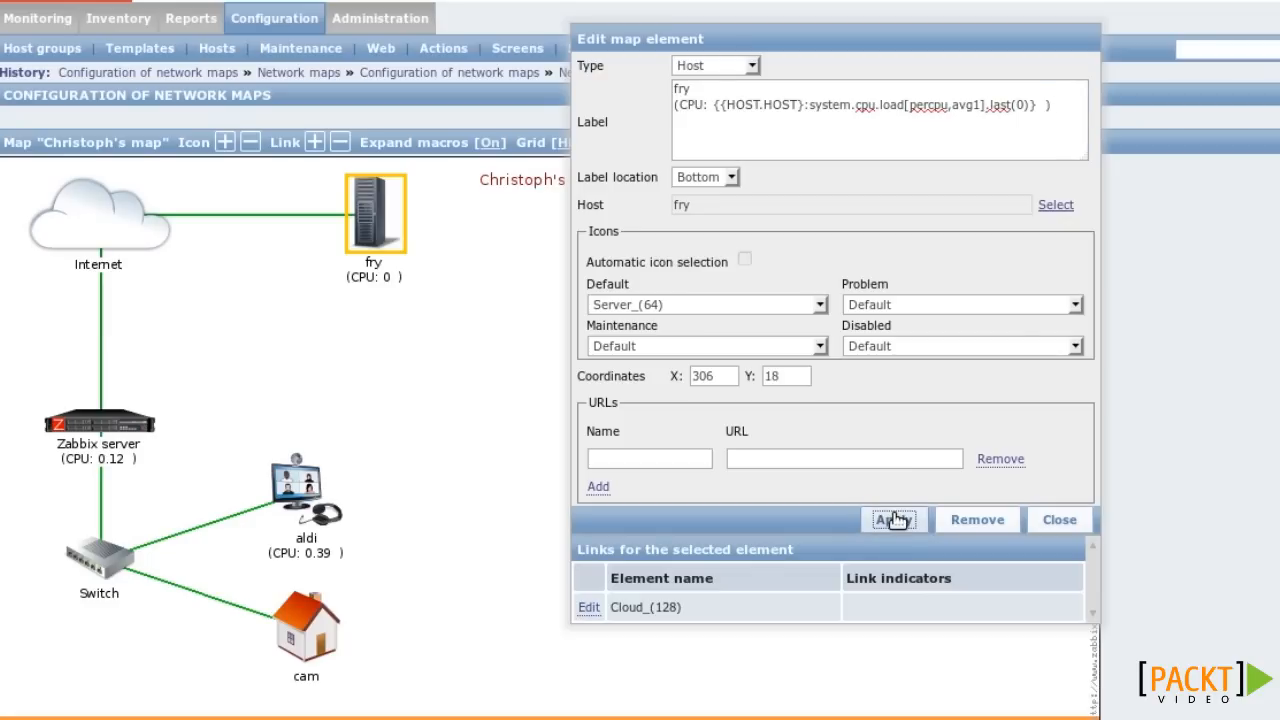
click(98, 420)
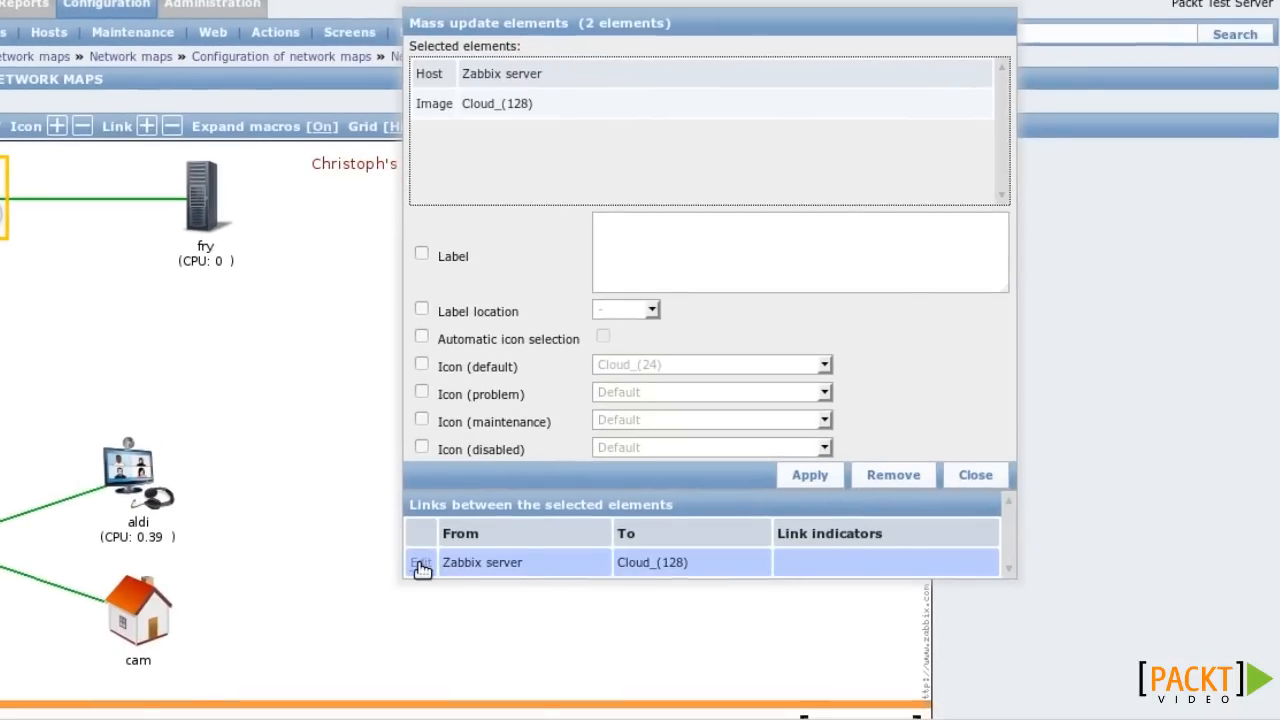
- Label the link between Internet and Zabbix server '25 Mbps'
click(420, 562)
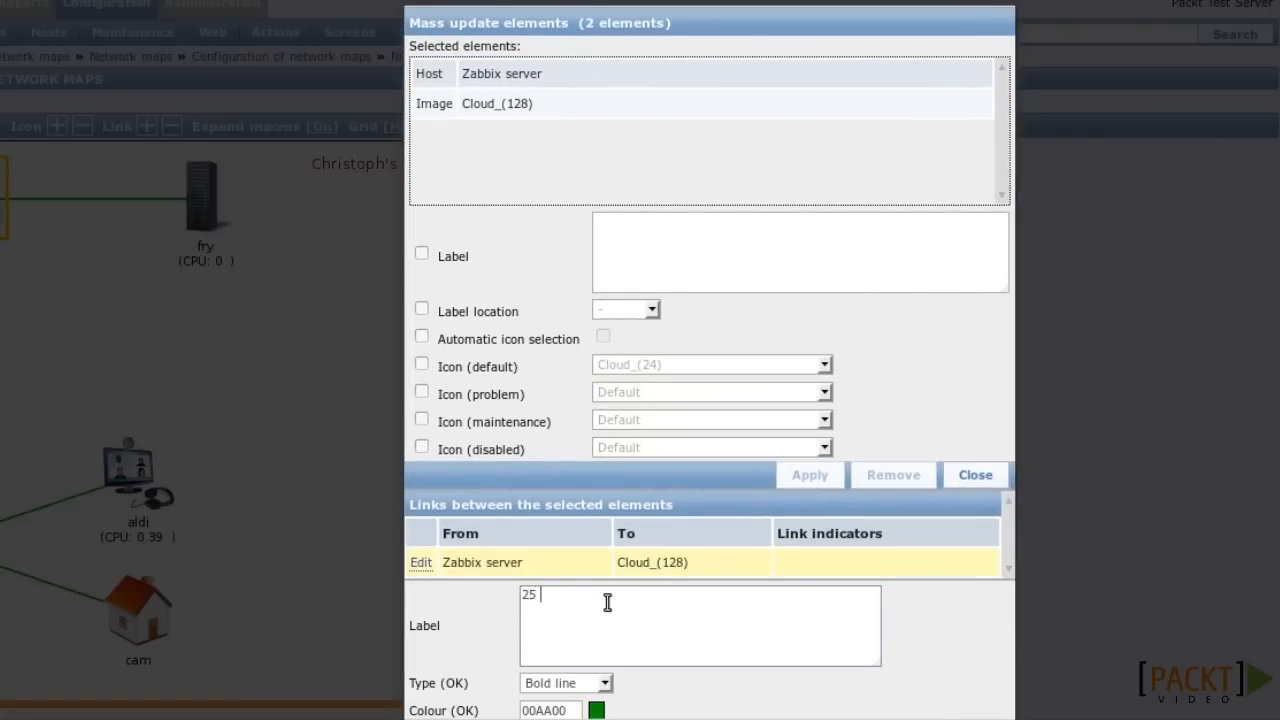
text(Mbps)
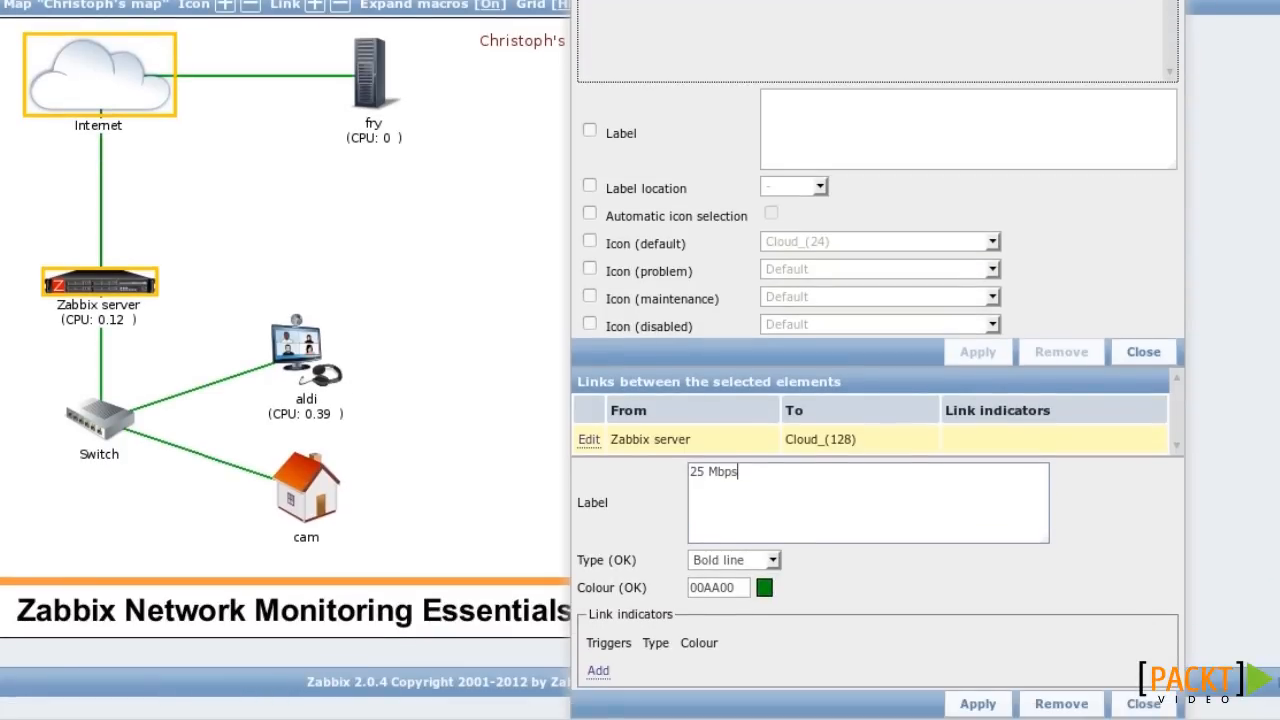
click(977, 703)
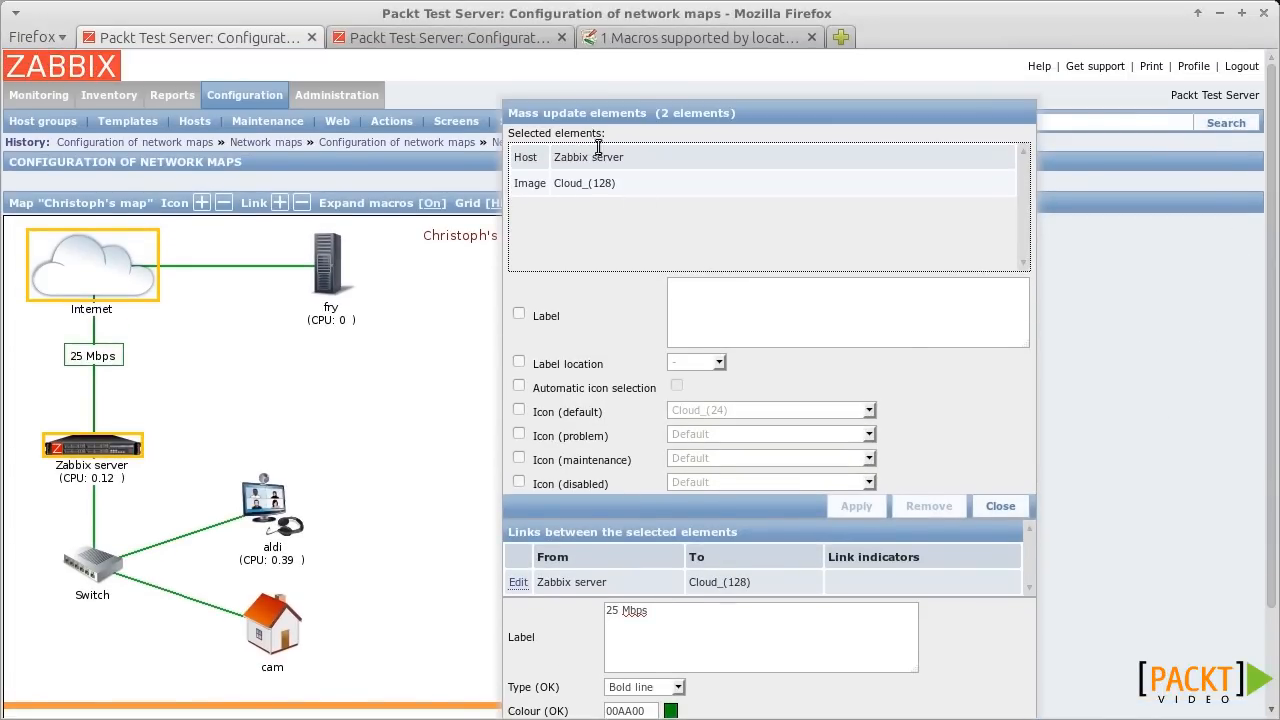
click(195, 37)
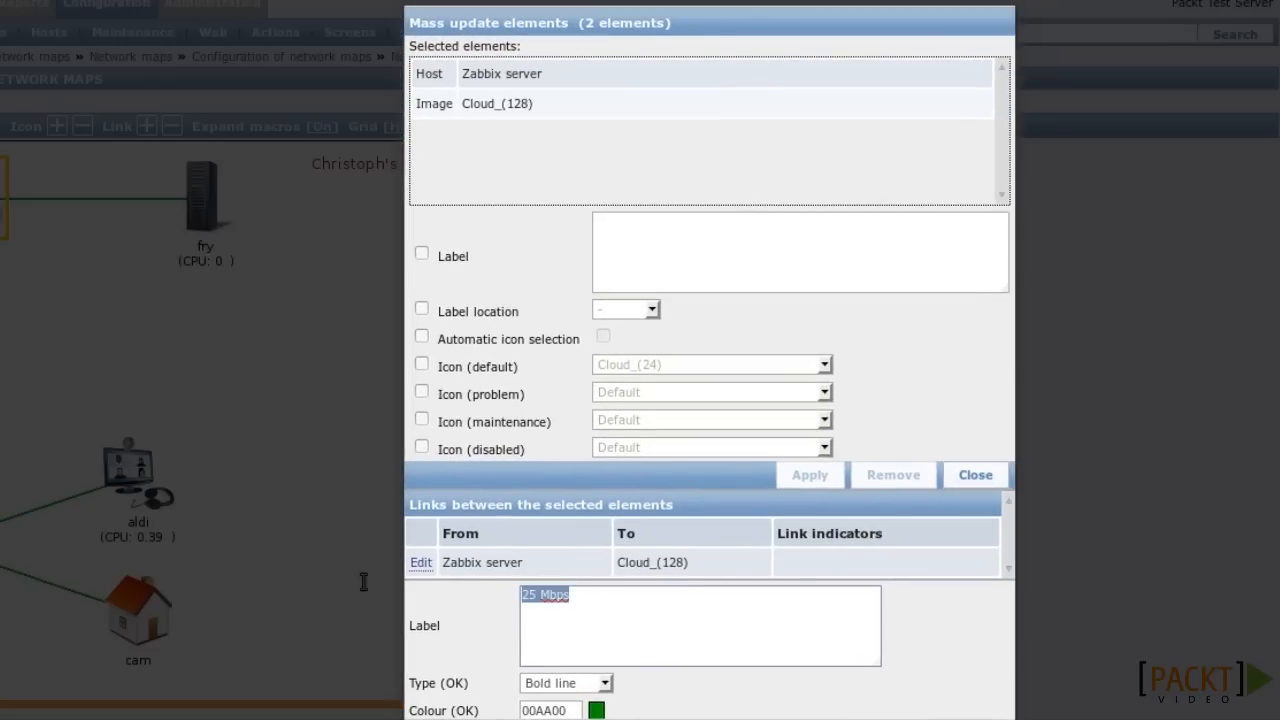
- Set the Internet link label to {Zabbix server:net.if.in[ppp0].last(0)}, showing 7.42 Kbps
text(net.if.in[ppp0])
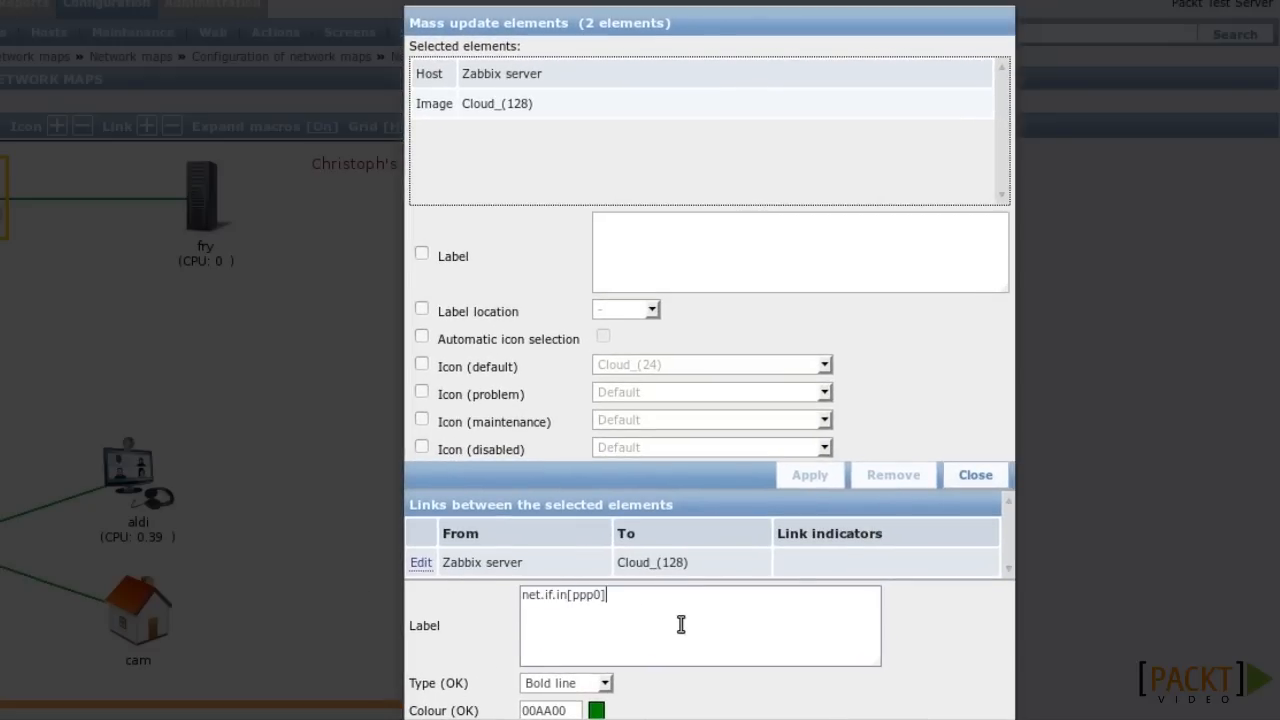
text({Z)
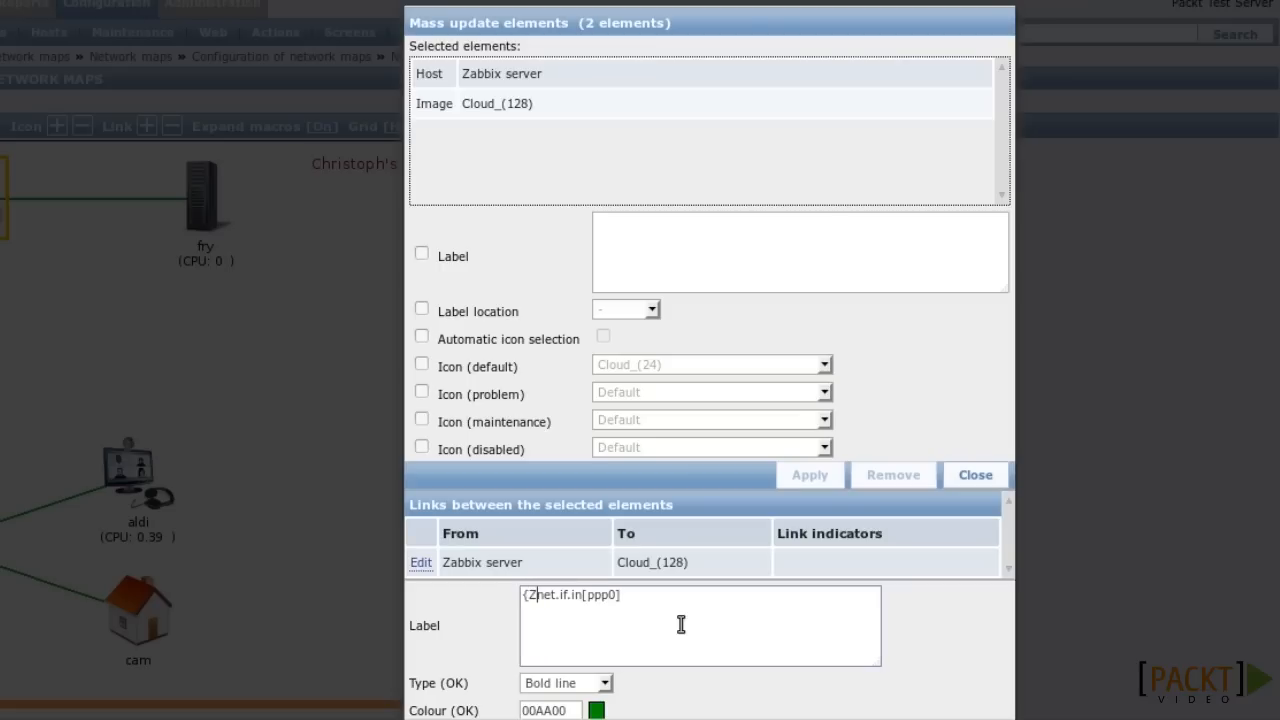
text(Zabbix server:)
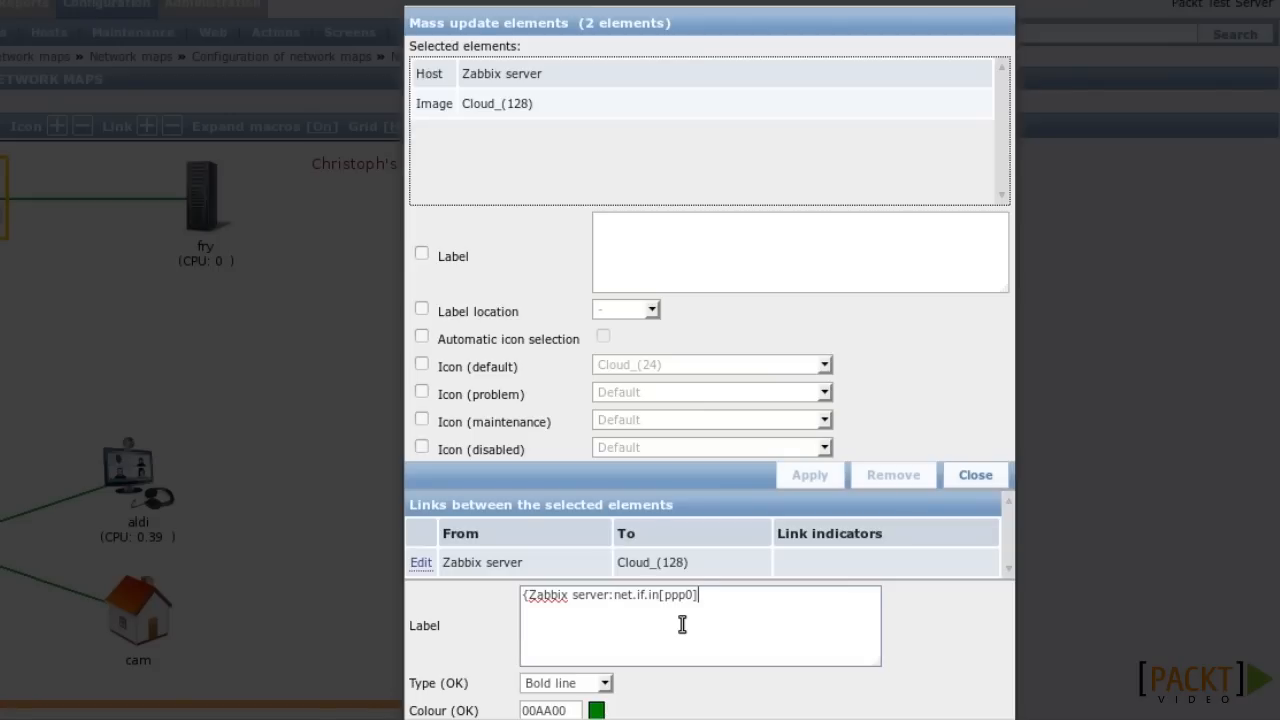
text(.last(0)})
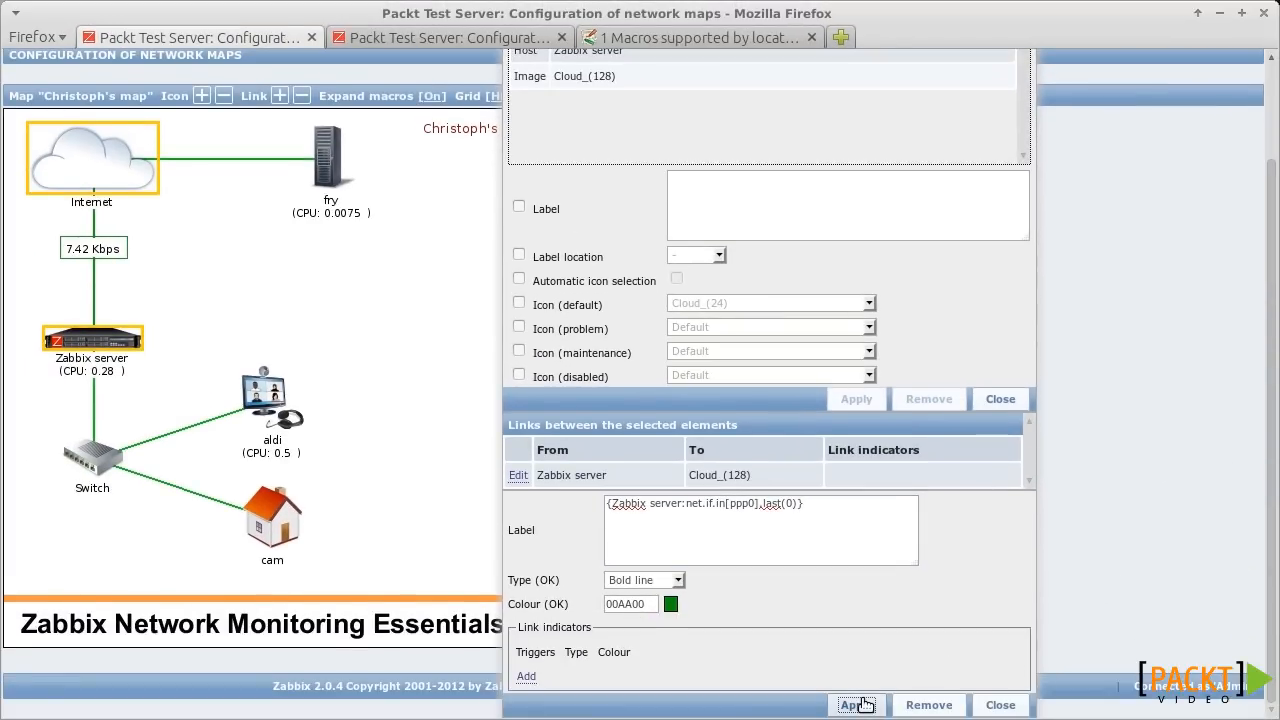
- Give the link label In: and Out: ppp0 traffic lines (7.42, 6.98 Kbps) and close the editor
double_click(705, 503)
text(In: )
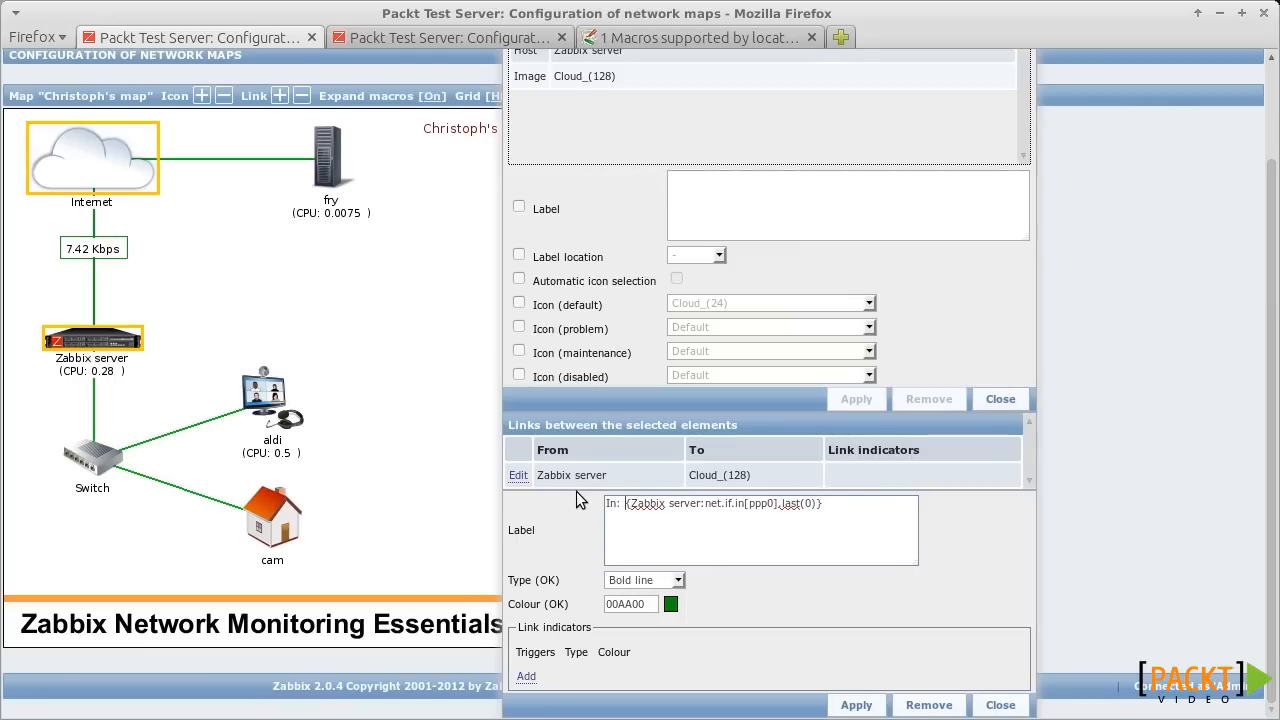
text(Out: {Zabbix server:net.if.in[ppp0].last(0)})
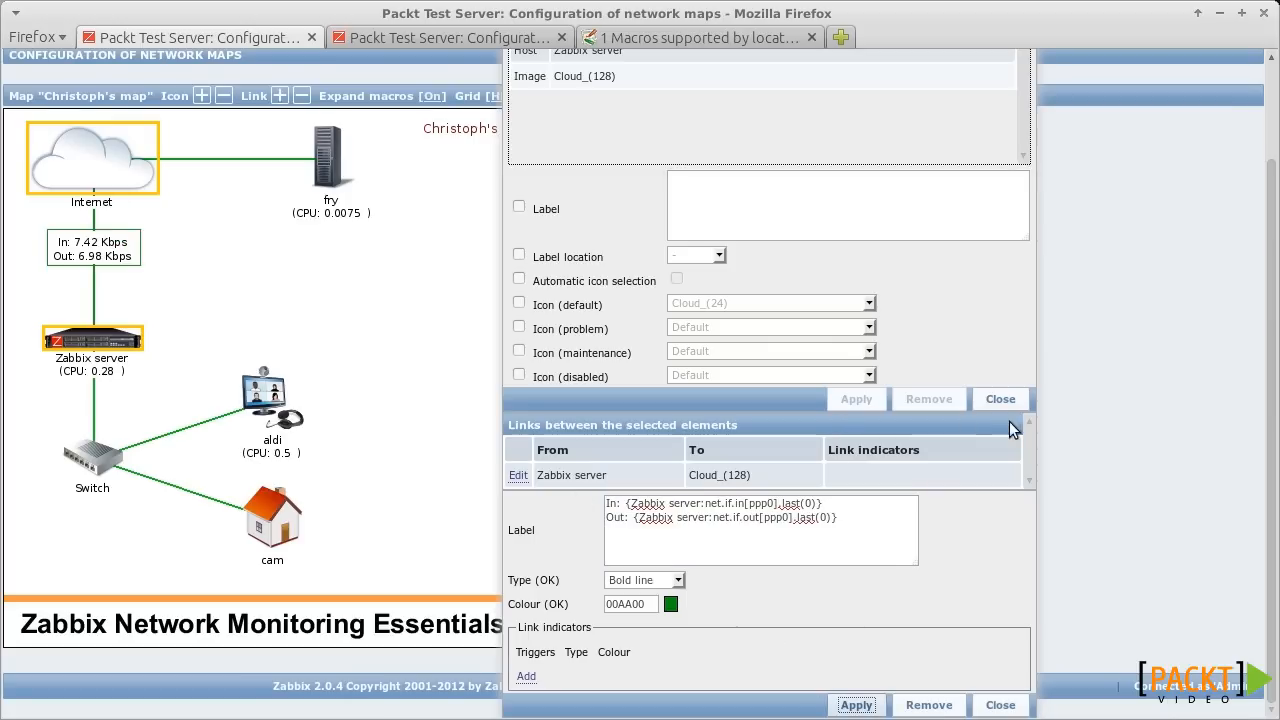
click(1000, 399)
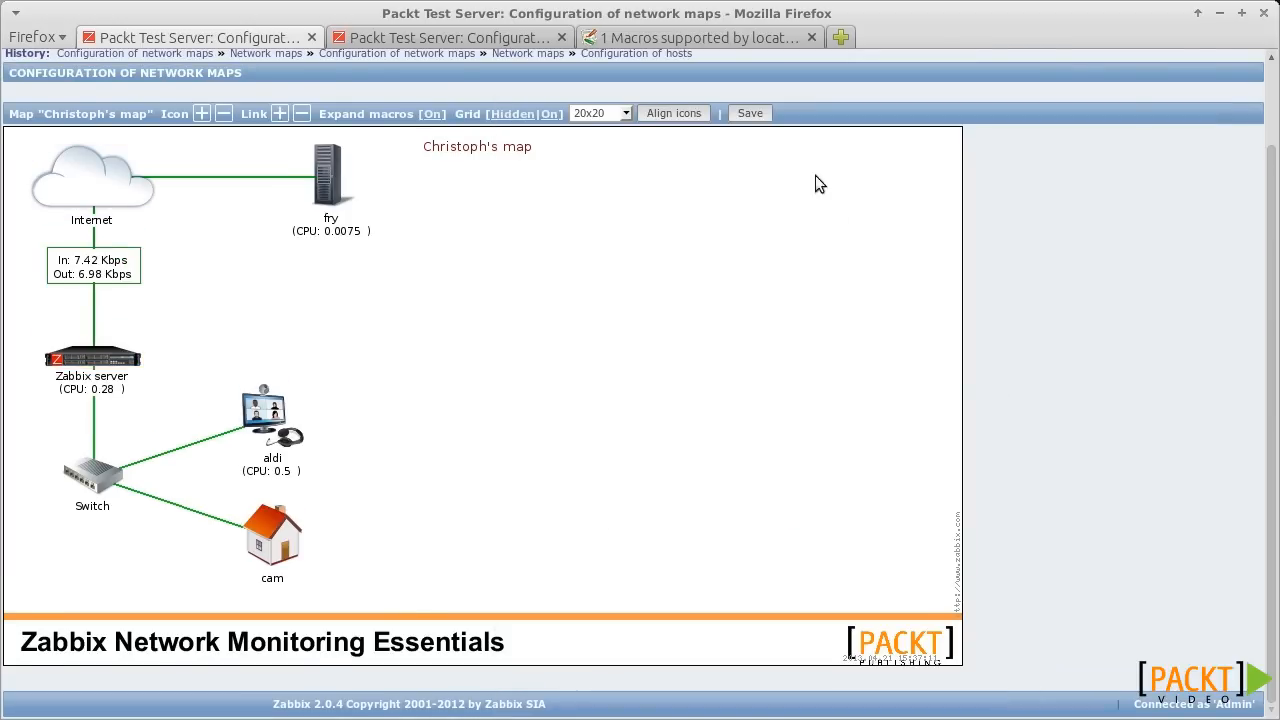
- Save Christoph's map and view it live under Monitoring > Maps
click(749, 112)
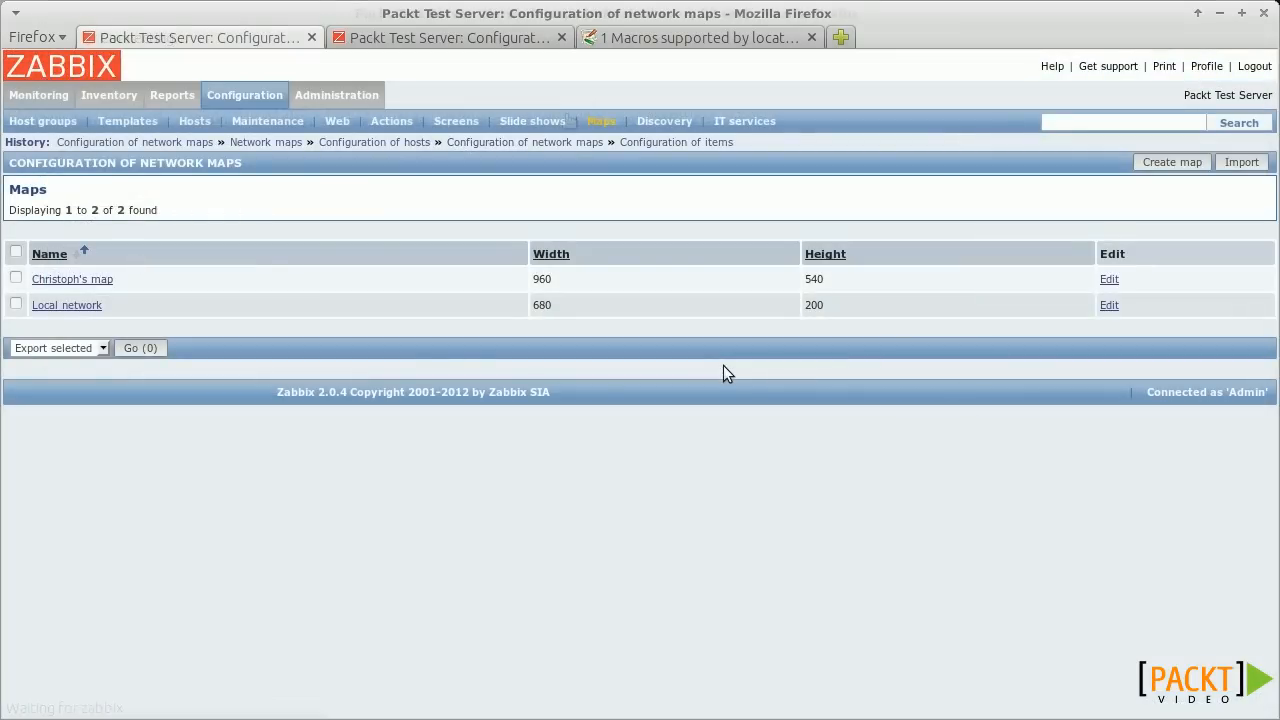
click(72, 278)
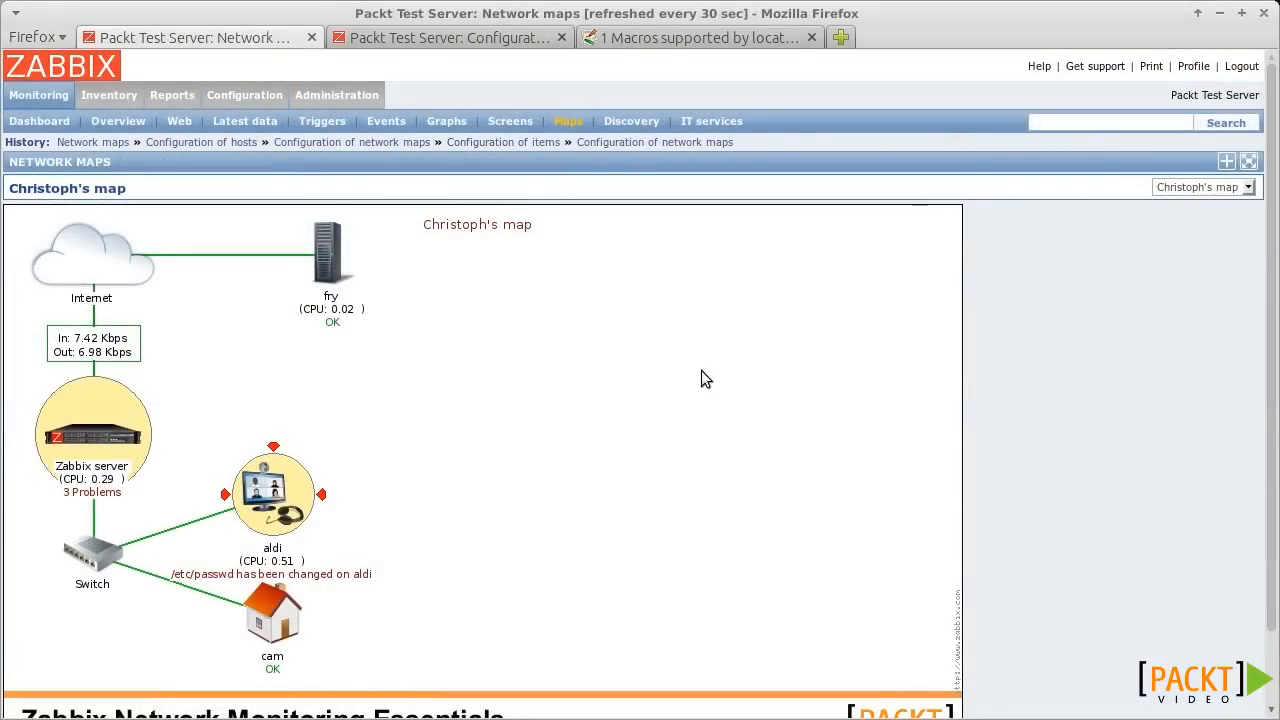